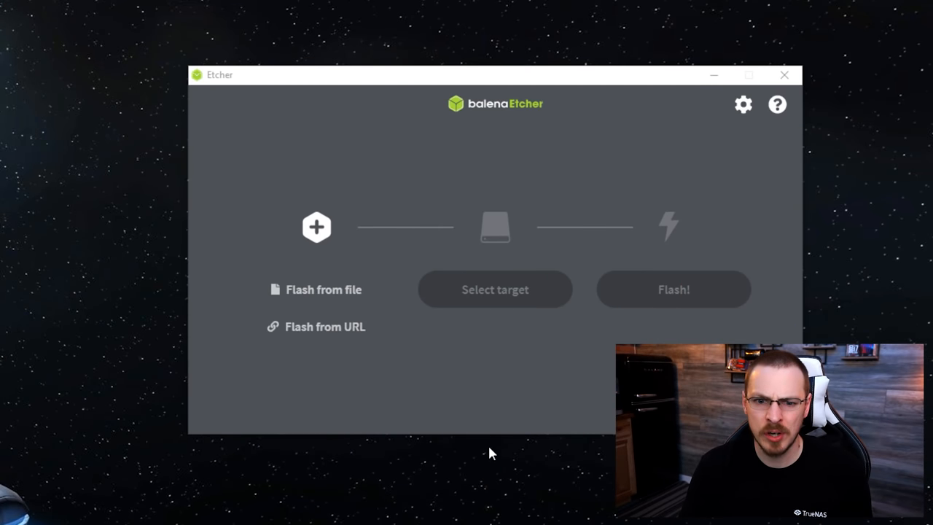
Load TrueNAS-12.0-BETA.iso and confirm the 16 GB Patriot USB drive as the flash target
click(323, 288)
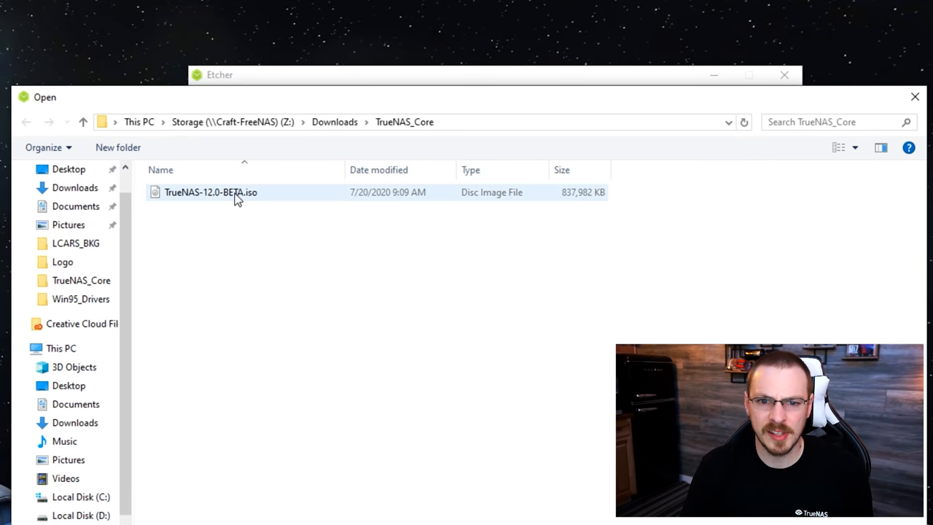
mouse_move(236, 198)
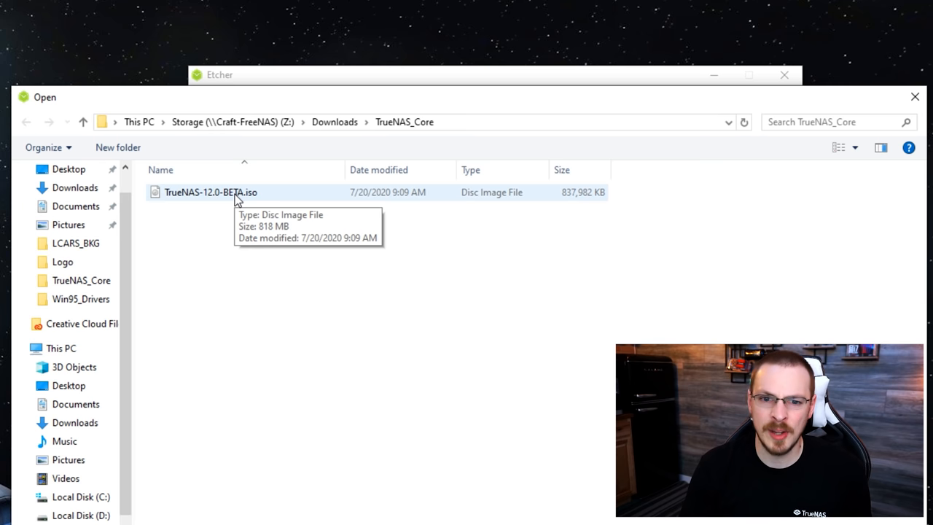
double_click(210, 192)
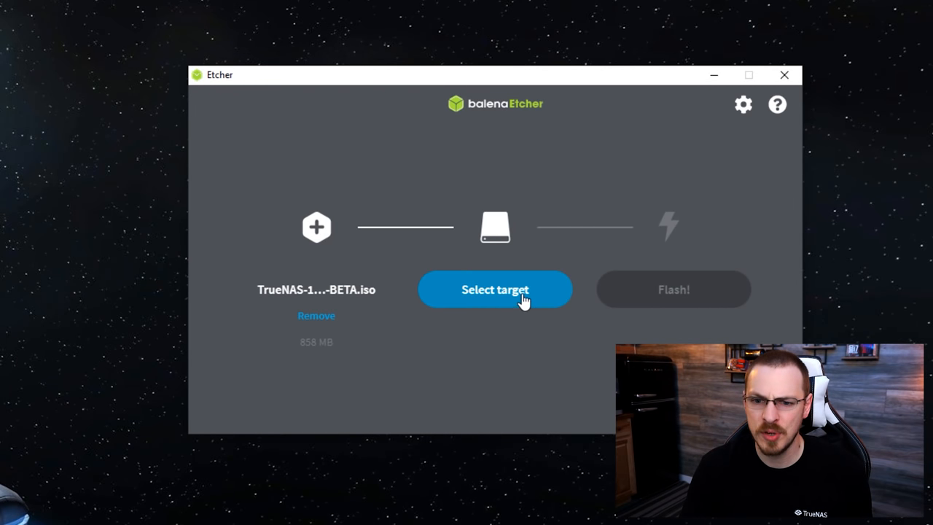
click(496, 289)
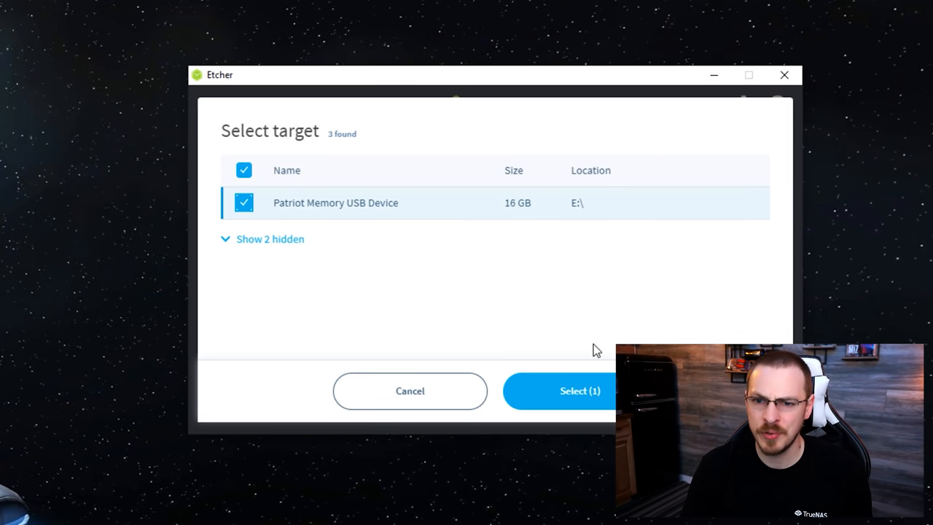
mouse_move(586, 400)
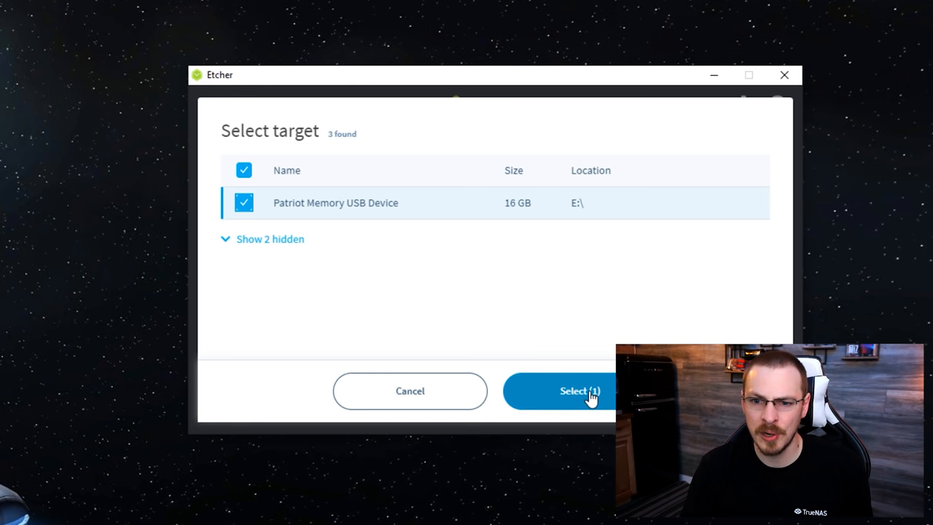
click(575, 390)
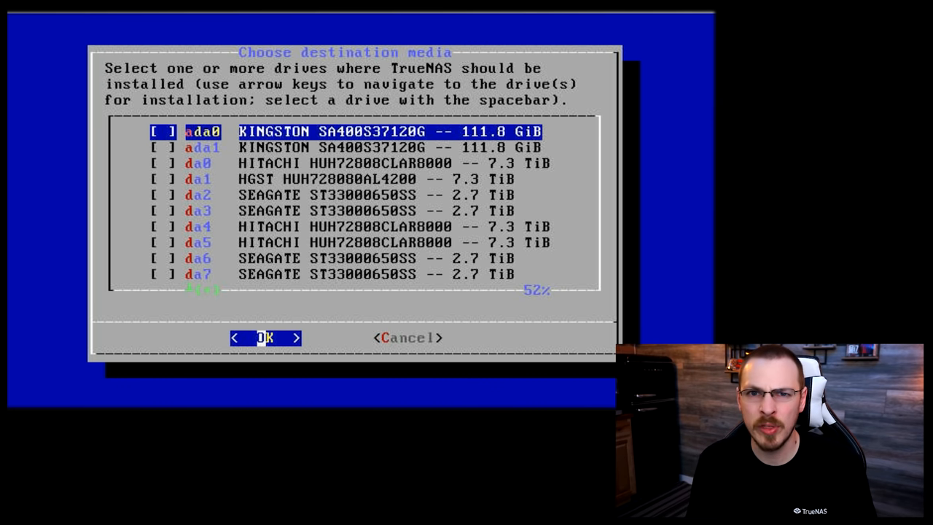
Mark both Kingston drives ada0 and ada1 as install destinations and confirm
key(space)
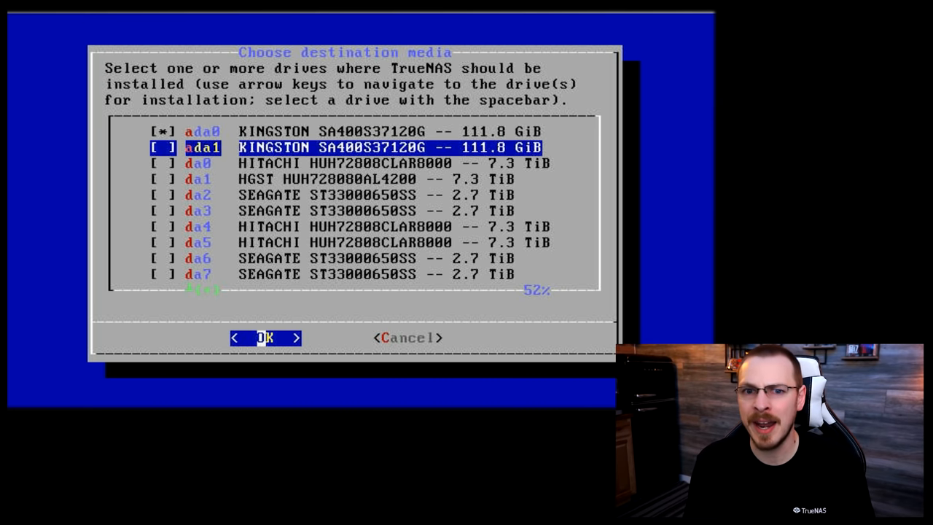
key(space)
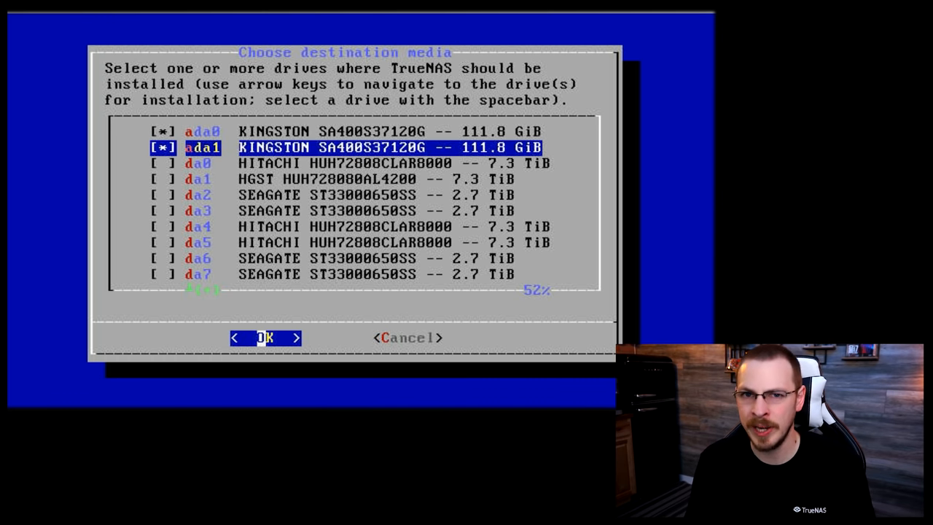
click(265, 339)
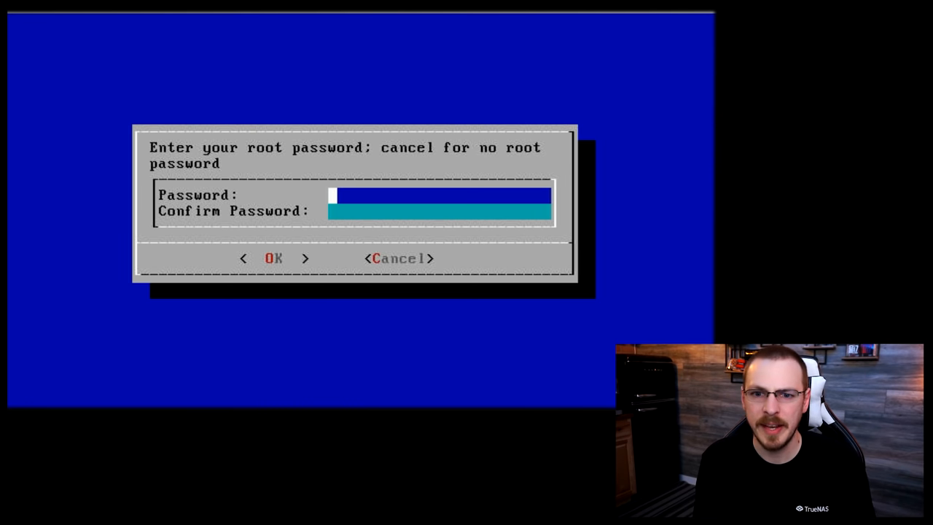
Enter the root password in both fields and confirm it
text(password)
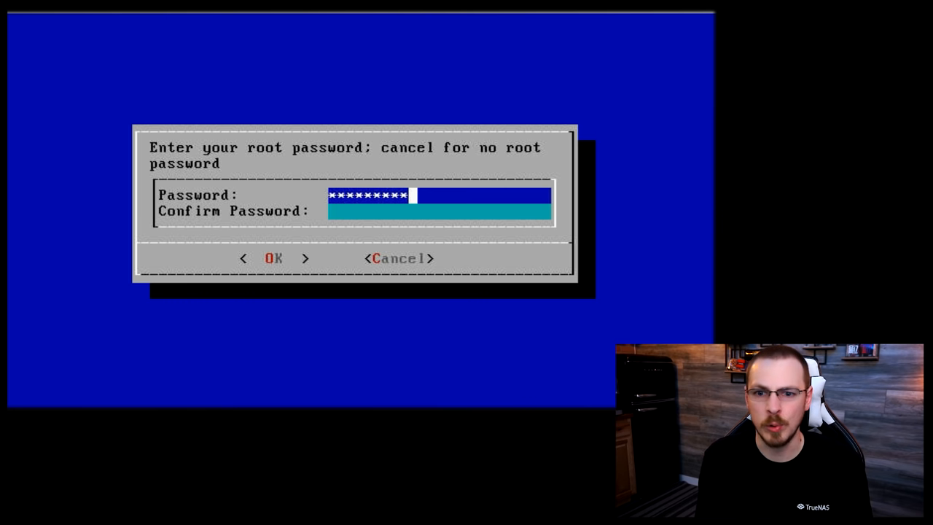
text(********)
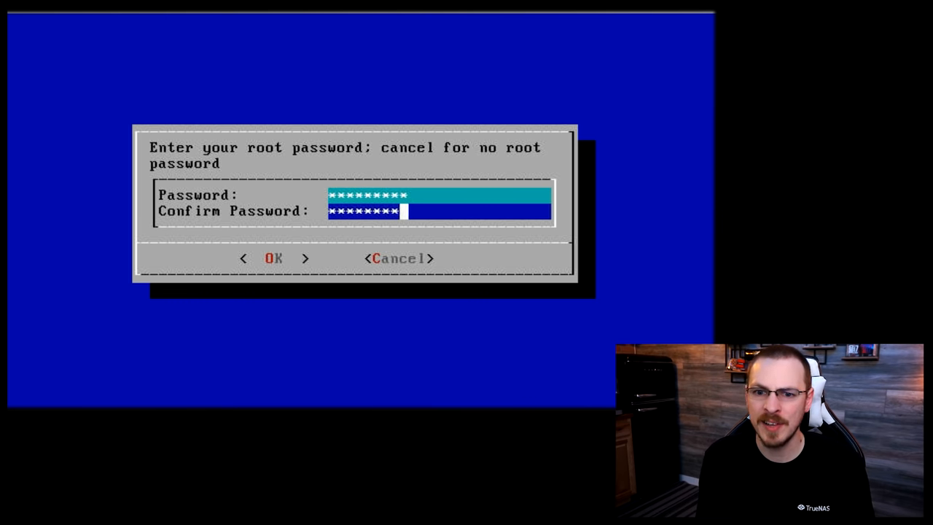
click(271, 258)
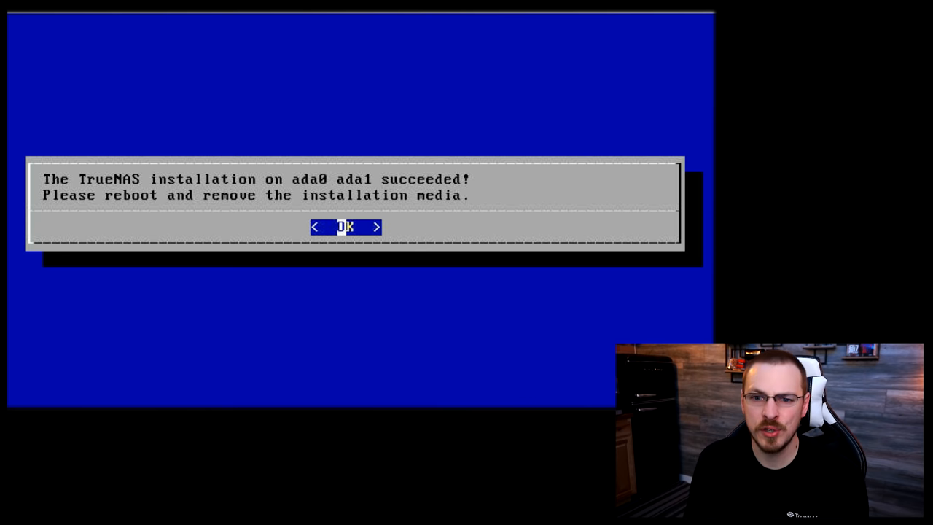
Acknowledge the successful installation and reboot into the new system
click(347, 227)
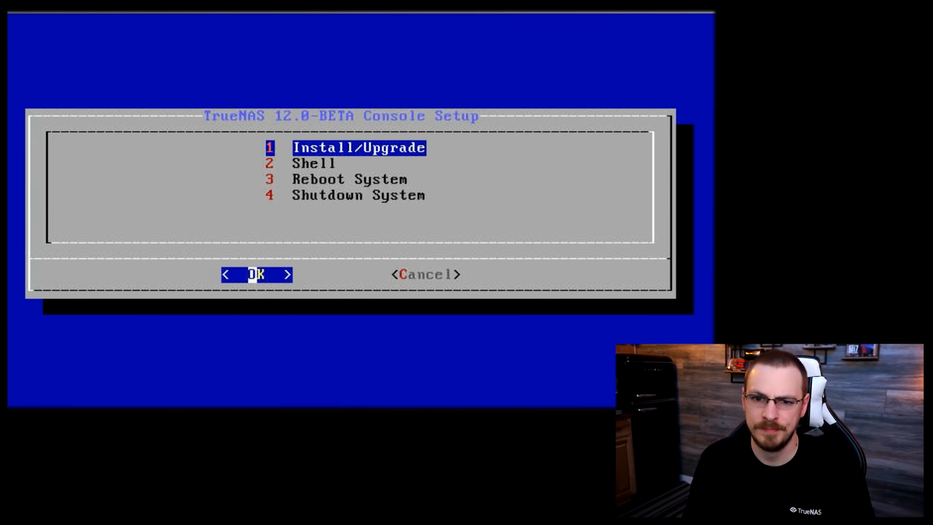
key(Down)
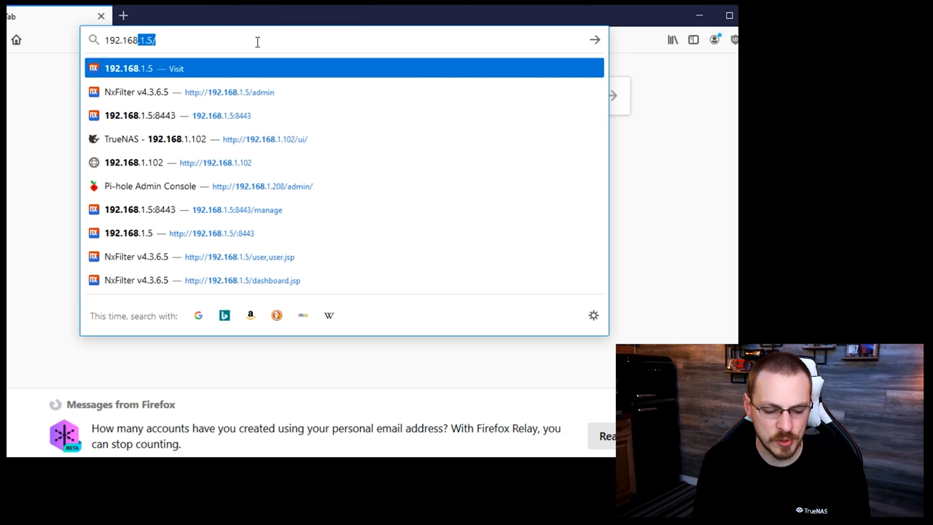
Sign in to the web interface at 192.168.1.102 as root, declining Firefox's save-login prompt
click(170, 138)
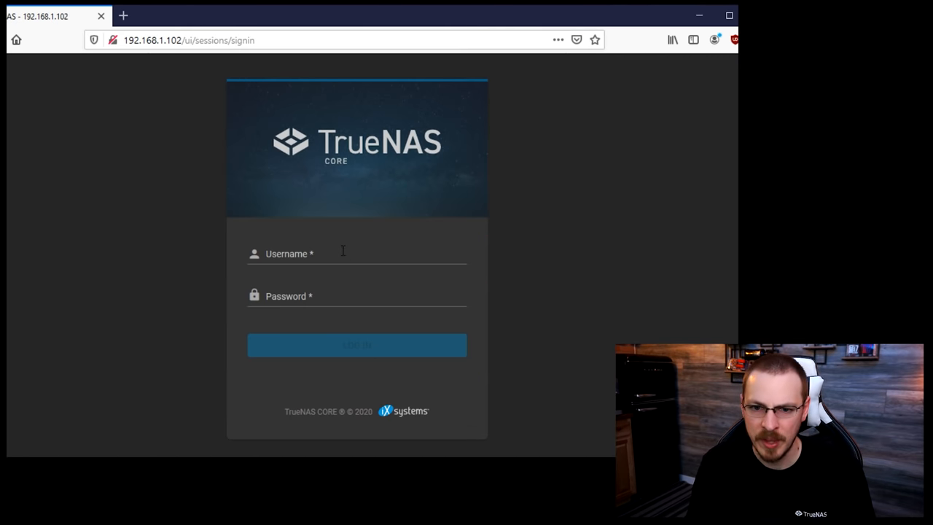
text(root)
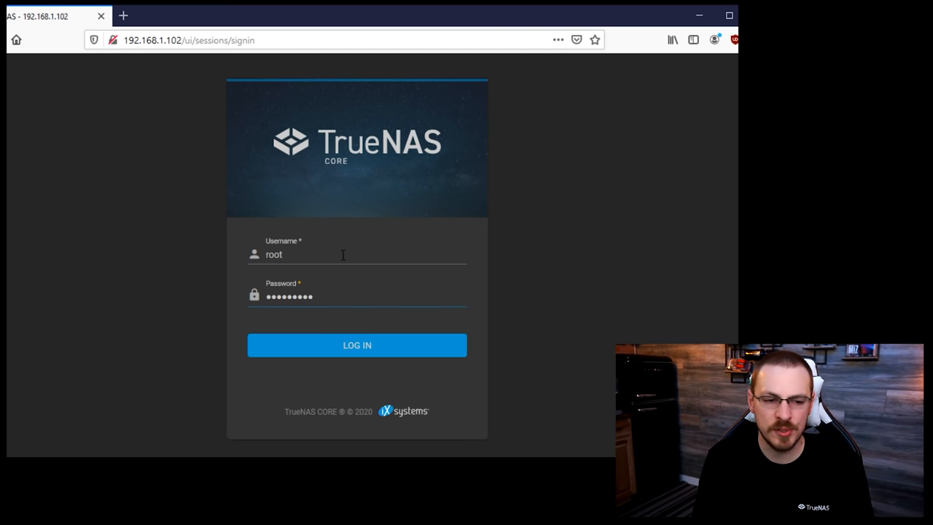
click(356, 344)
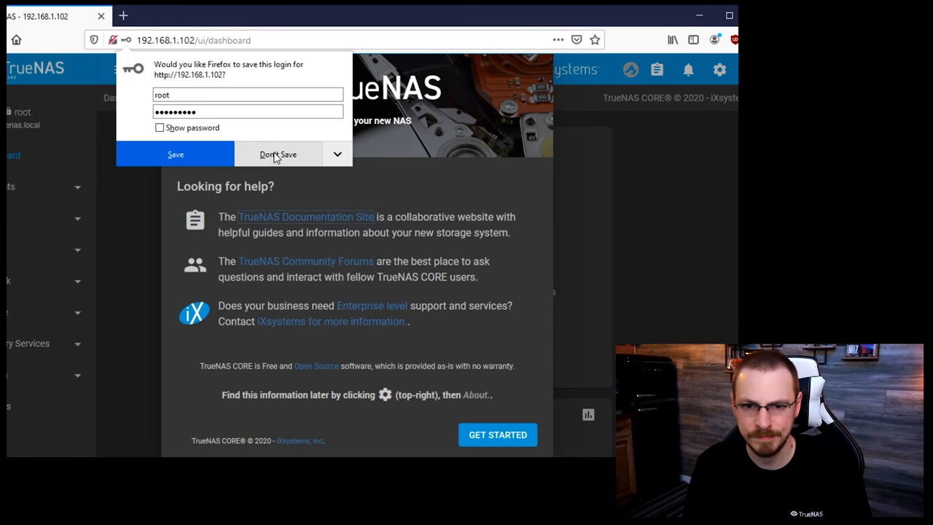
click(279, 155)
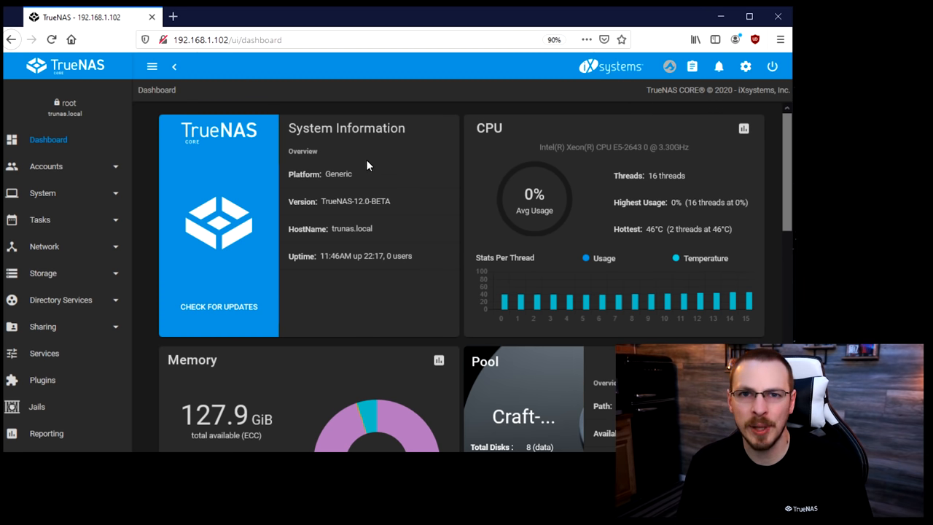
mouse_move(358, 177)
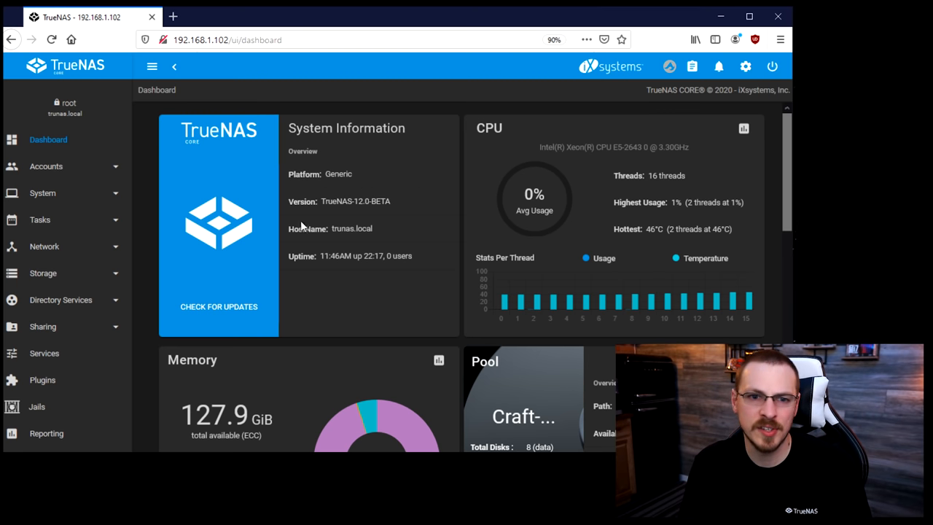
Show the network Interfaces list with the ix0 interface details expanded
click(43, 247)
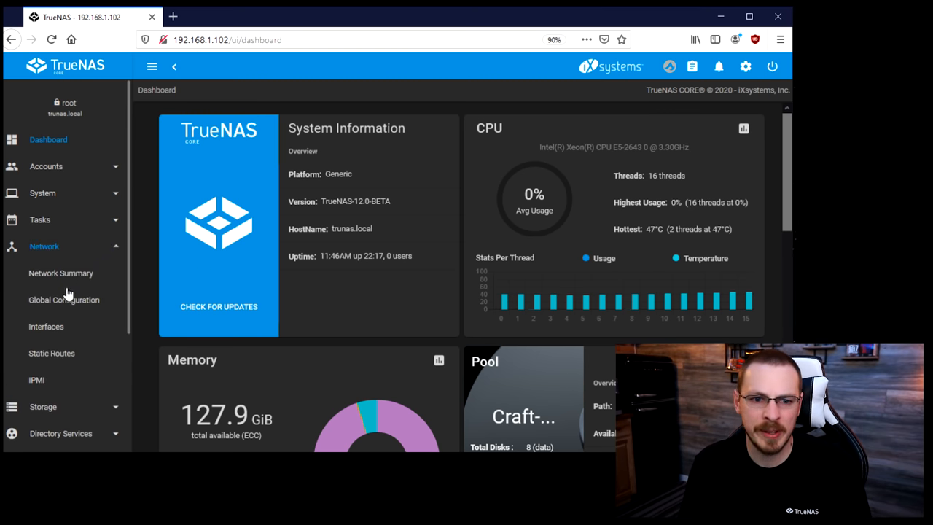
click(46, 326)
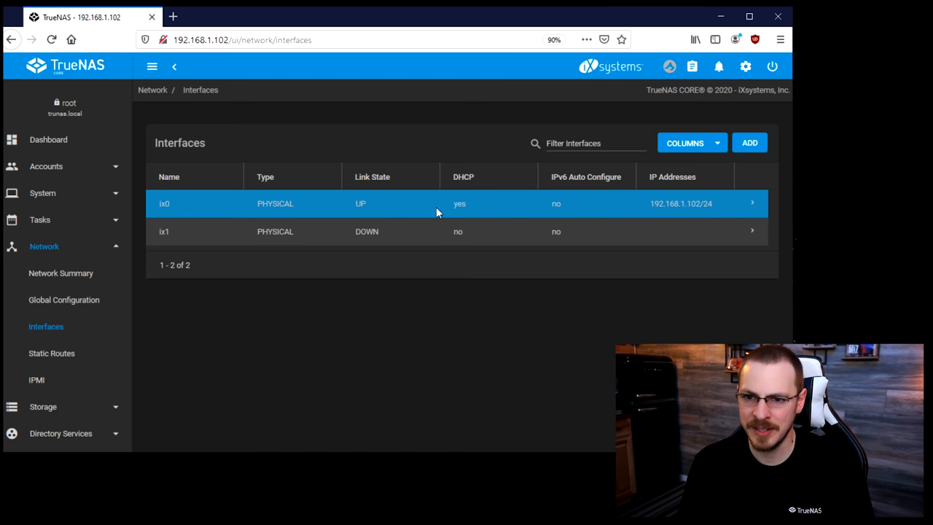
mouse_move(725, 204)
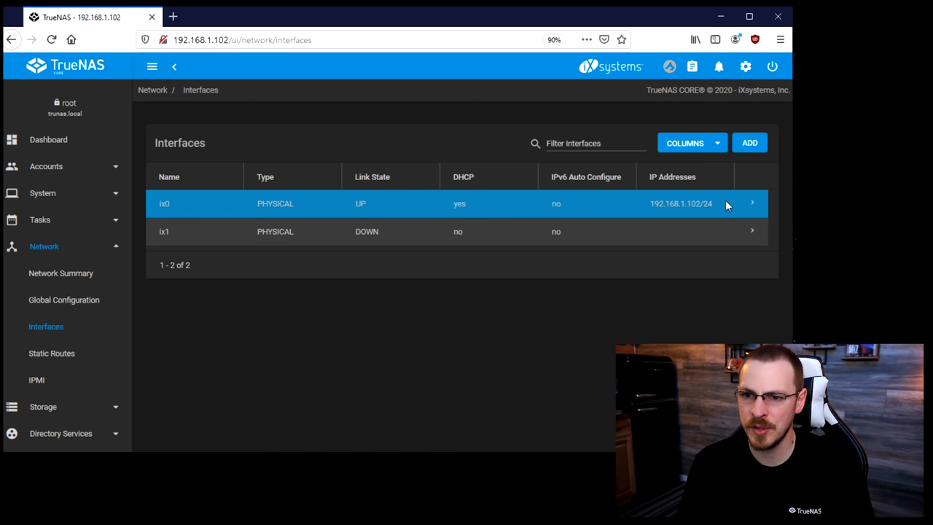
click(752, 204)
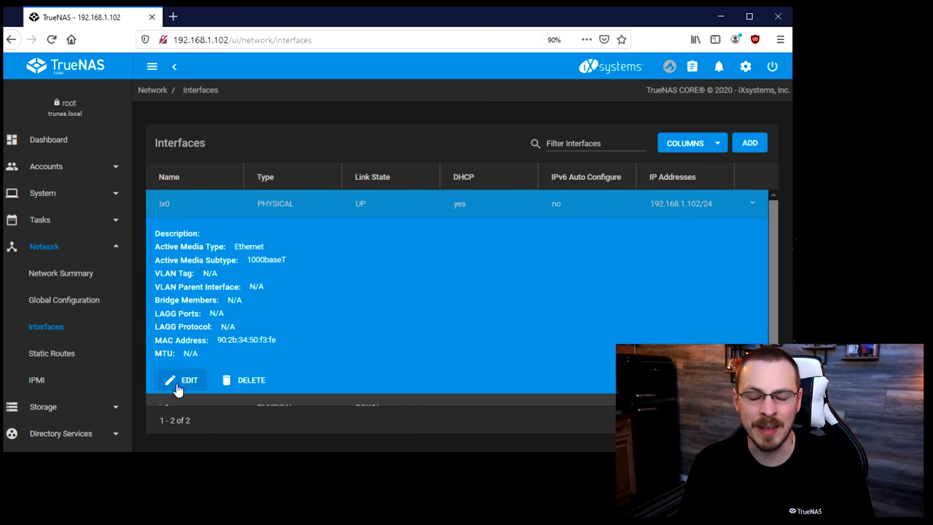
Give ix0 a static address 192.168.1.230/24 with DHCP off and apply it
click(181, 379)
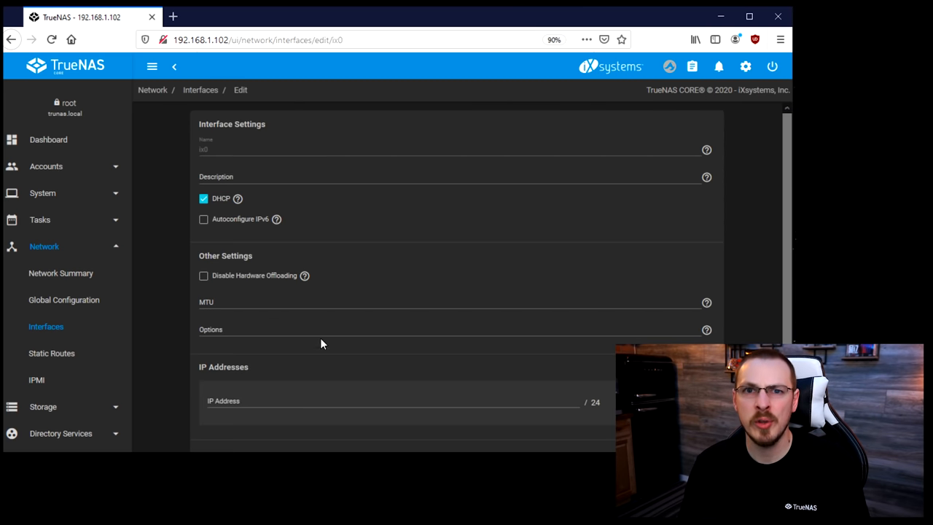
mouse_move(408, 224)
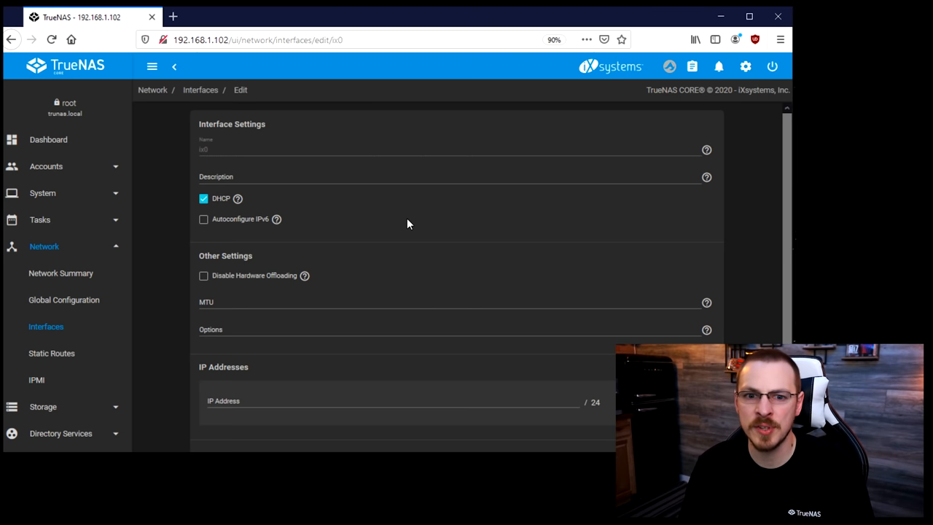
click(202, 198)
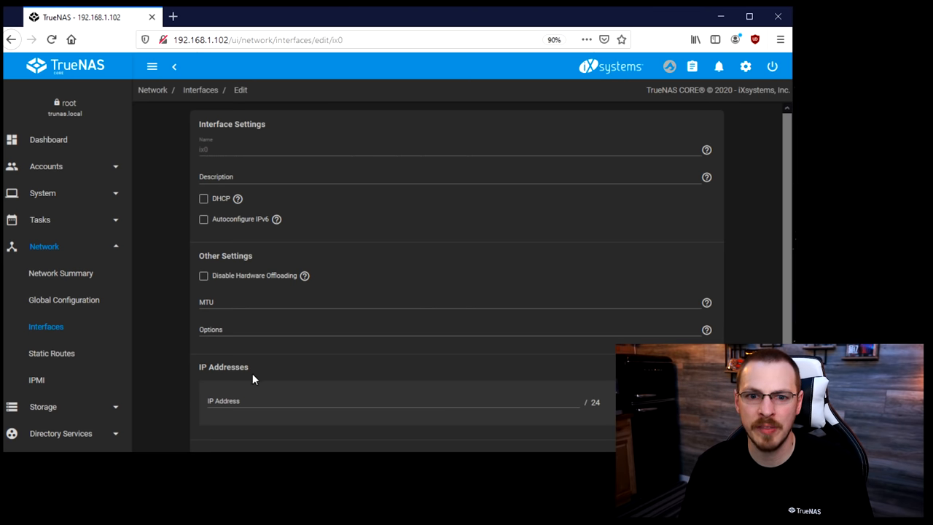
text(192.168.1.230)
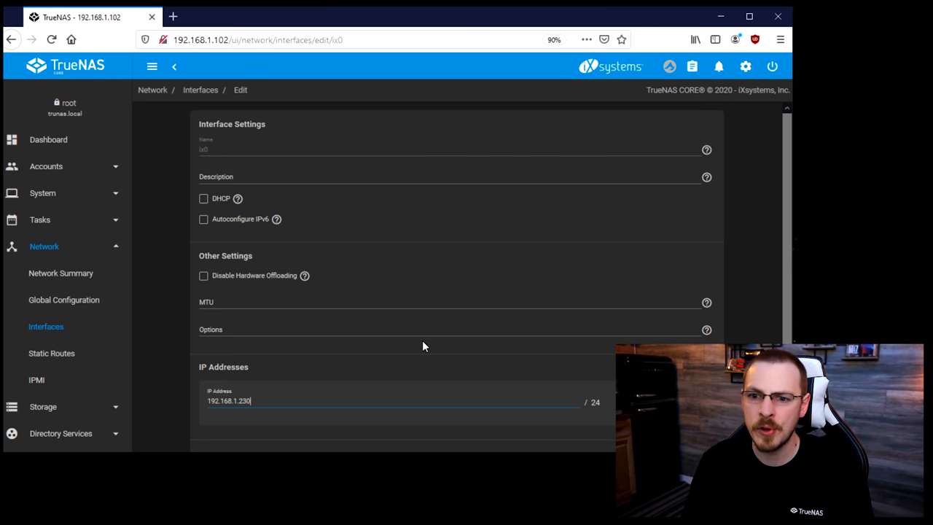
click(591, 402)
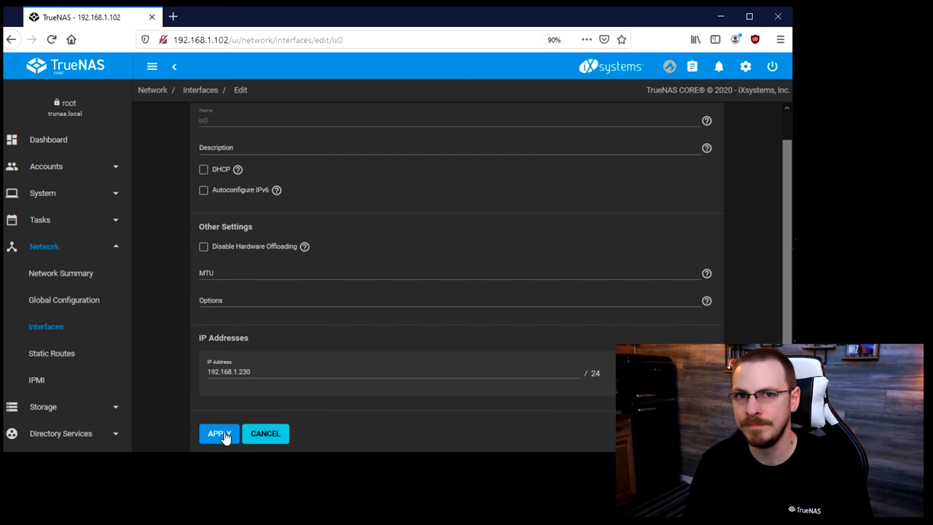
click(219, 434)
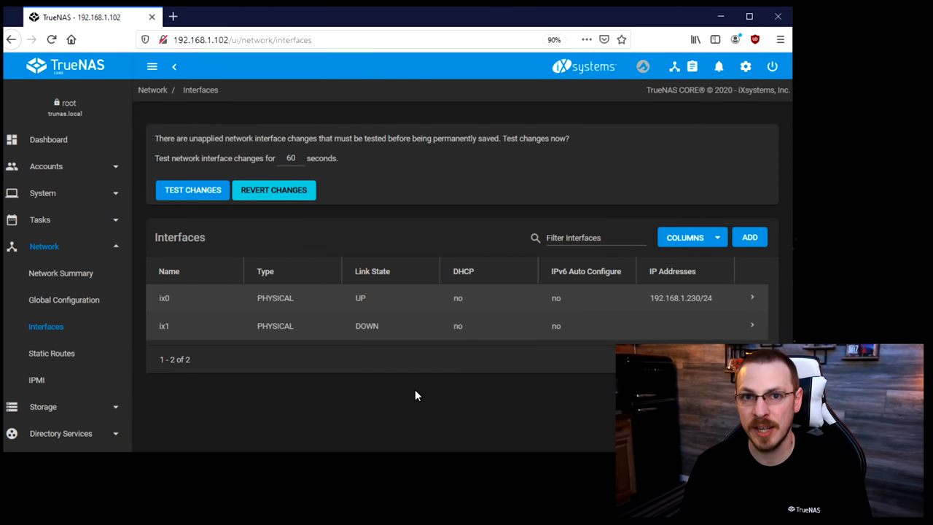
mouse_move(370, 404)
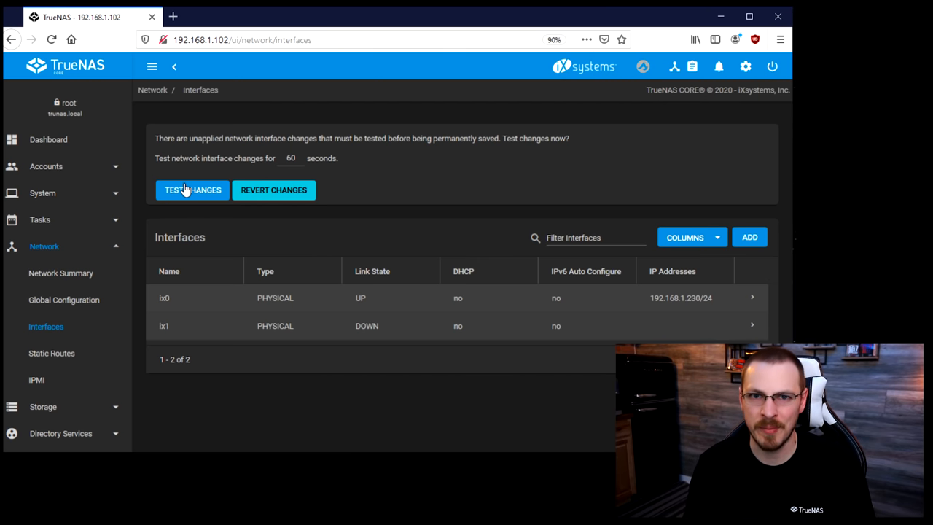
Start testing the pending interface changes, confirming connectivity may be interrupted
click(193, 189)
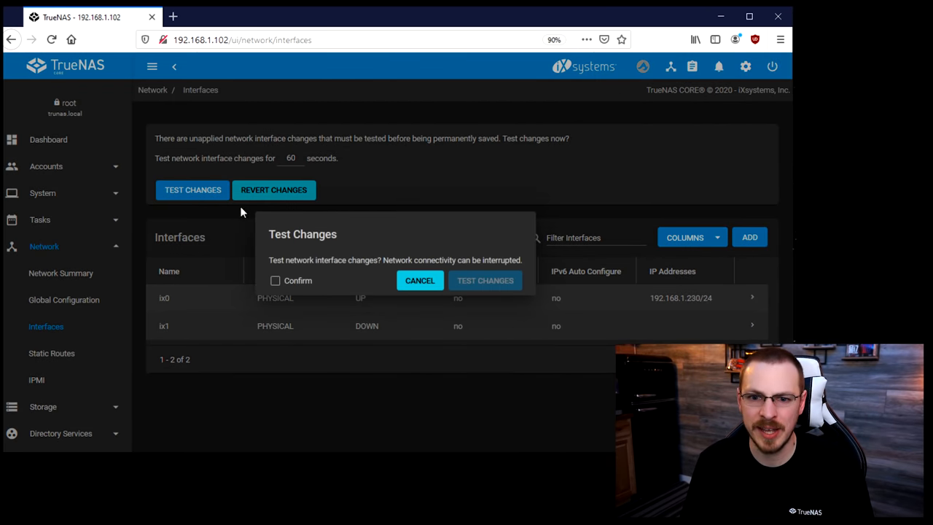
click(274, 279)
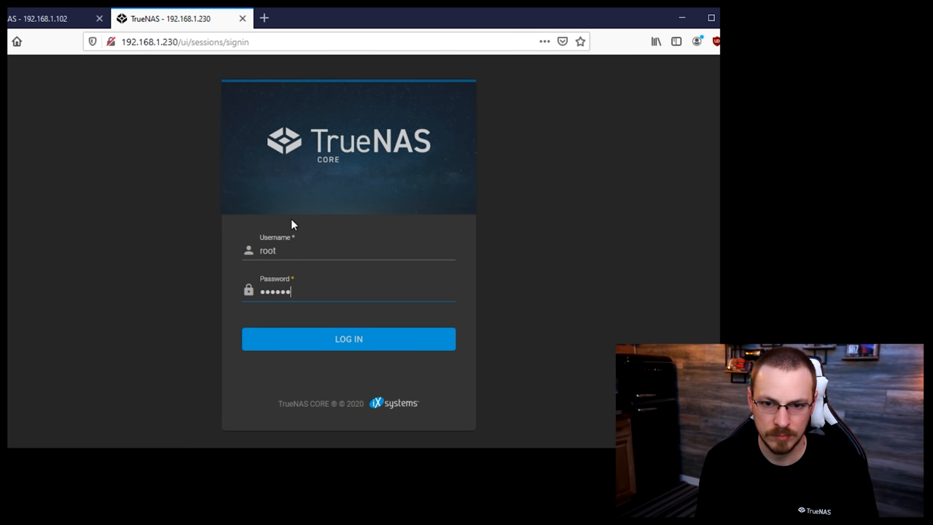
Log in at 192.168.1.230, save the network changes permanently, and show the Storage Pools list
click(349, 338)
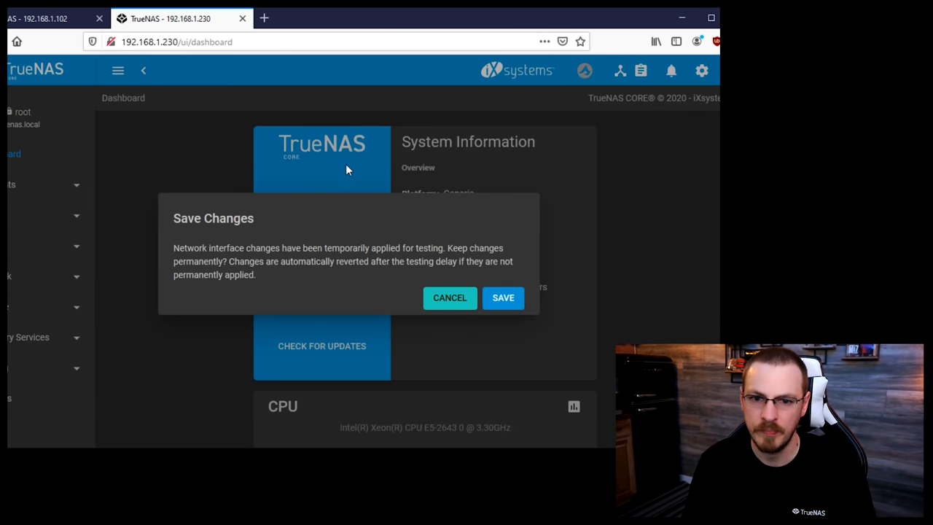
click(502, 298)
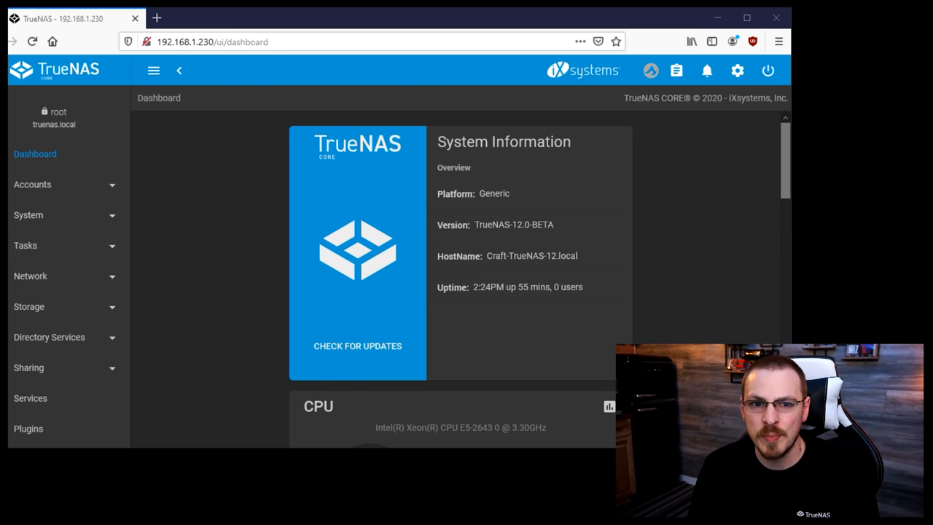
mouse_move(32, 323)
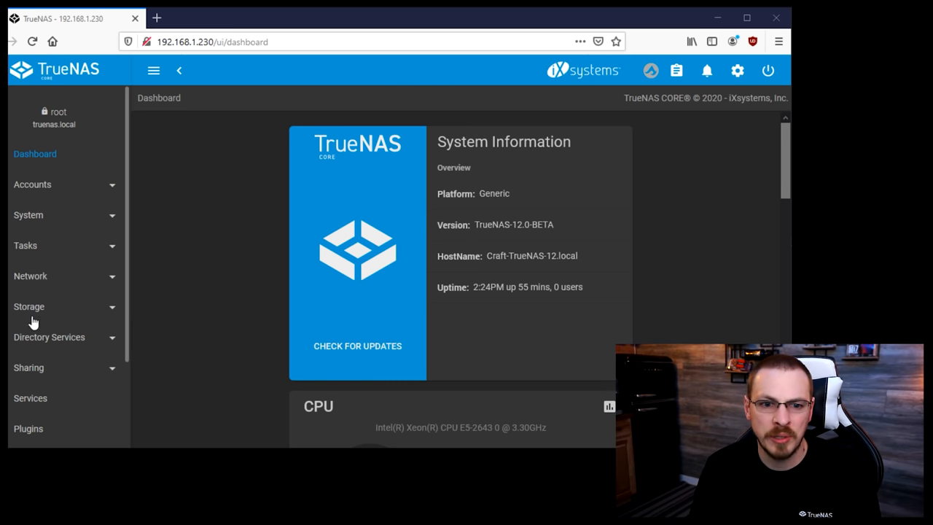
click(25, 306)
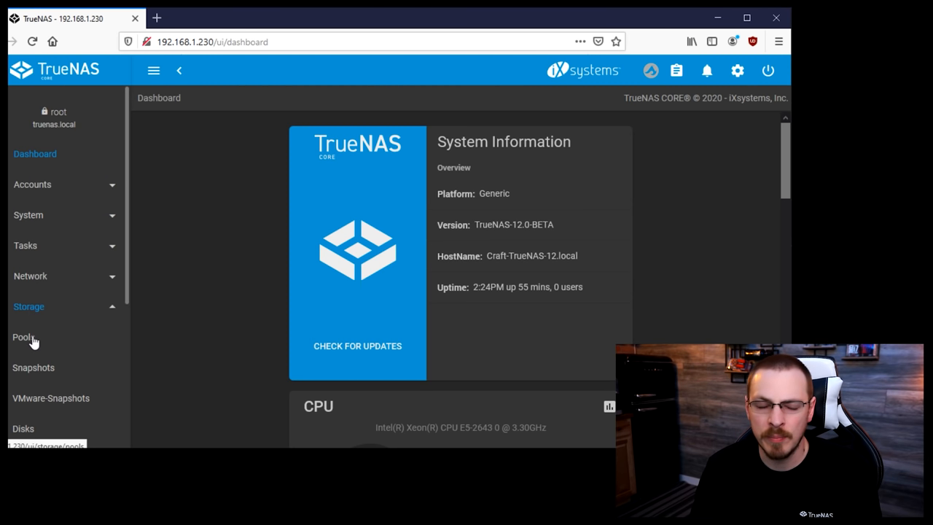
click(22, 336)
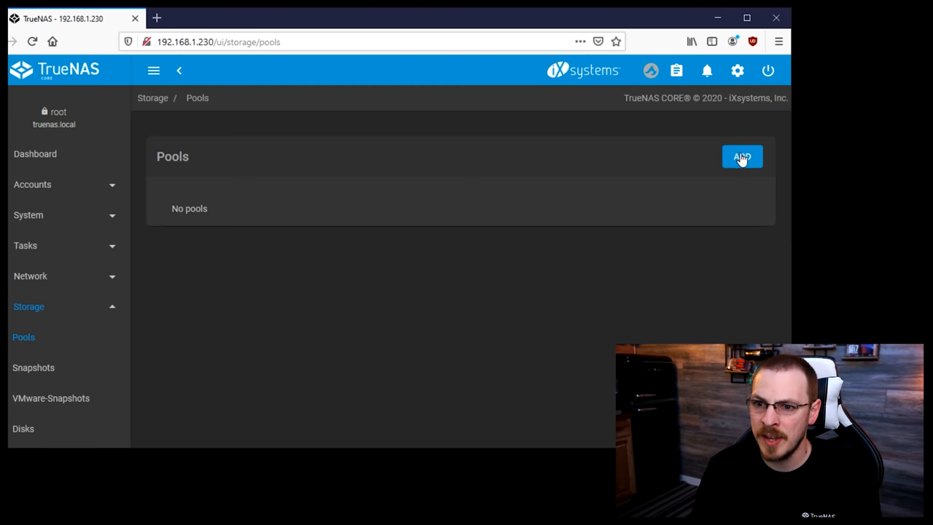
Start a new pool and get a suggested layout: eight 7.28 TiB disks in Raid-z2, 43.65 TiB raw
click(742, 156)
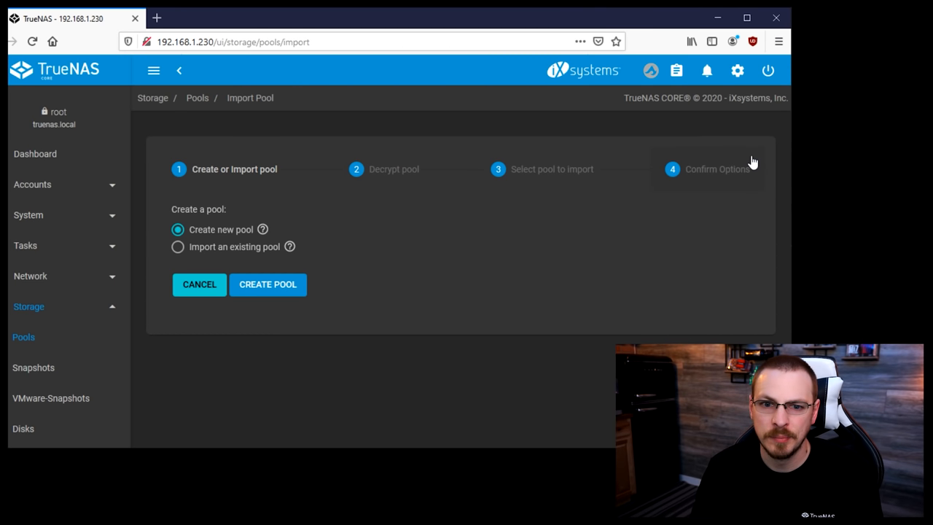
click(269, 284)
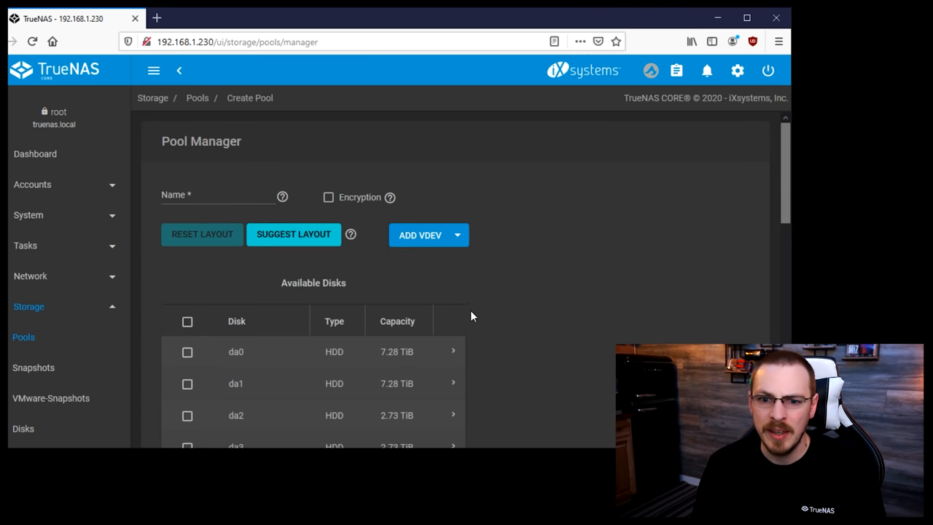
mouse_move(560, 279)
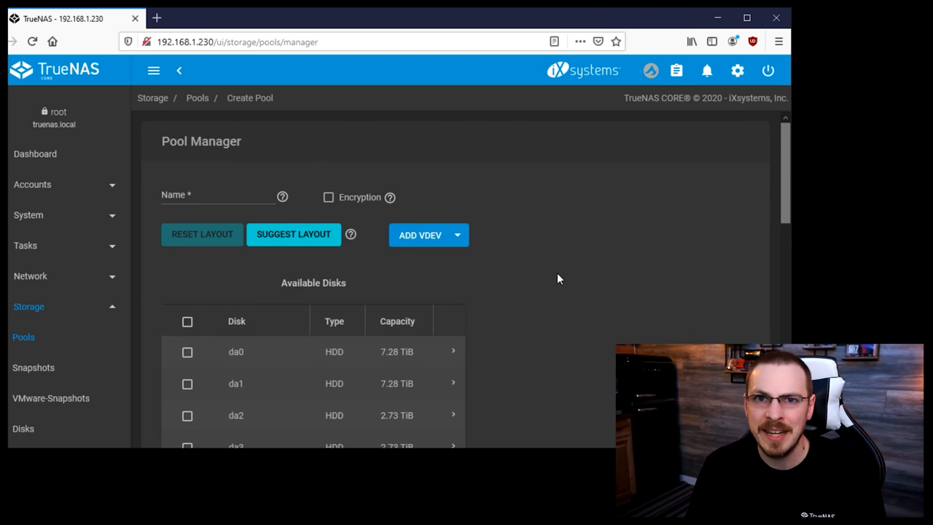
mouse_move(533, 280)
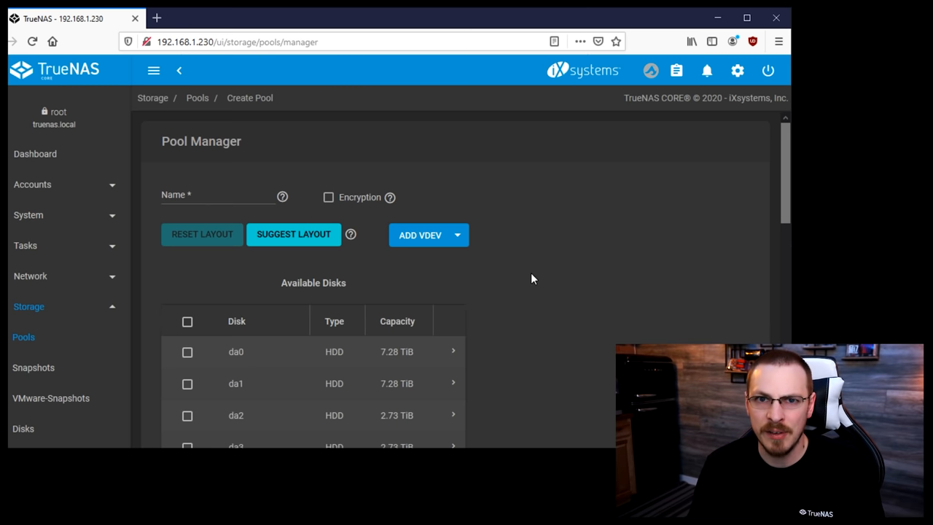
mouse_move(398, 283)
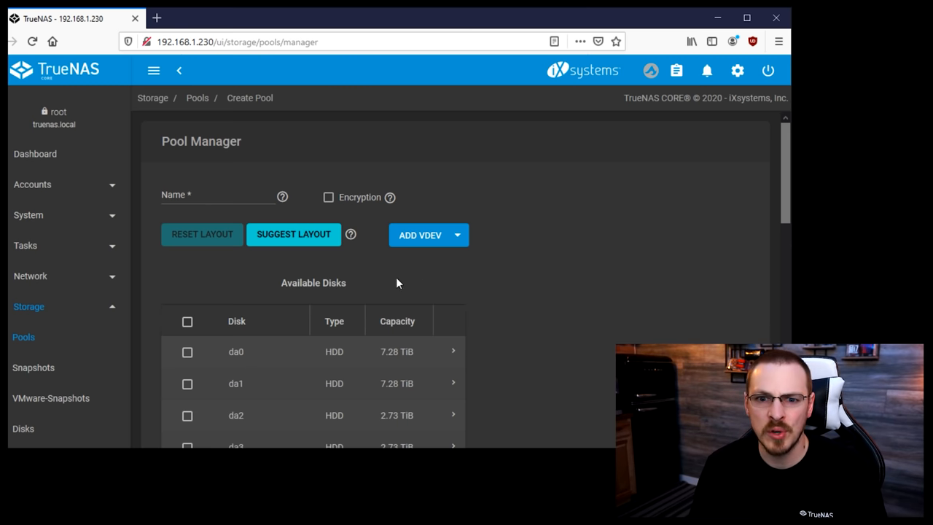
mouse_move(294, 237)
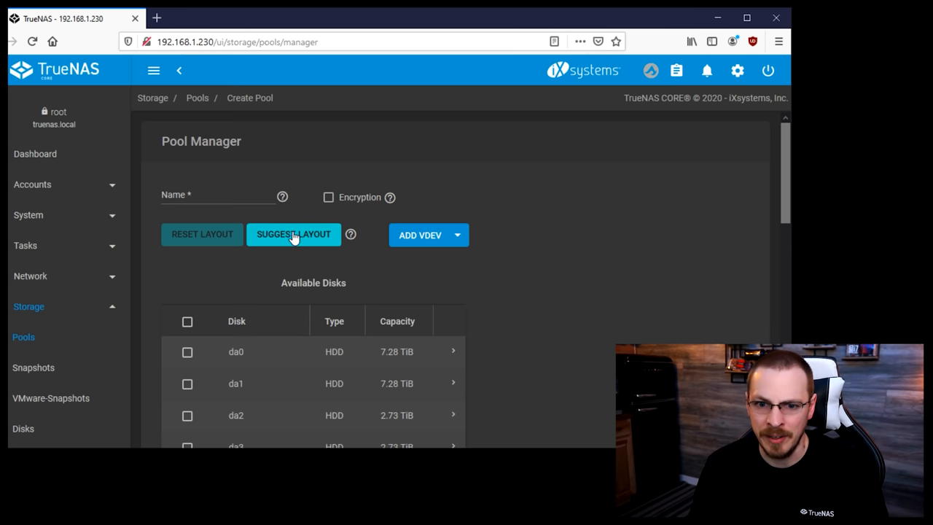
click(294, 233)
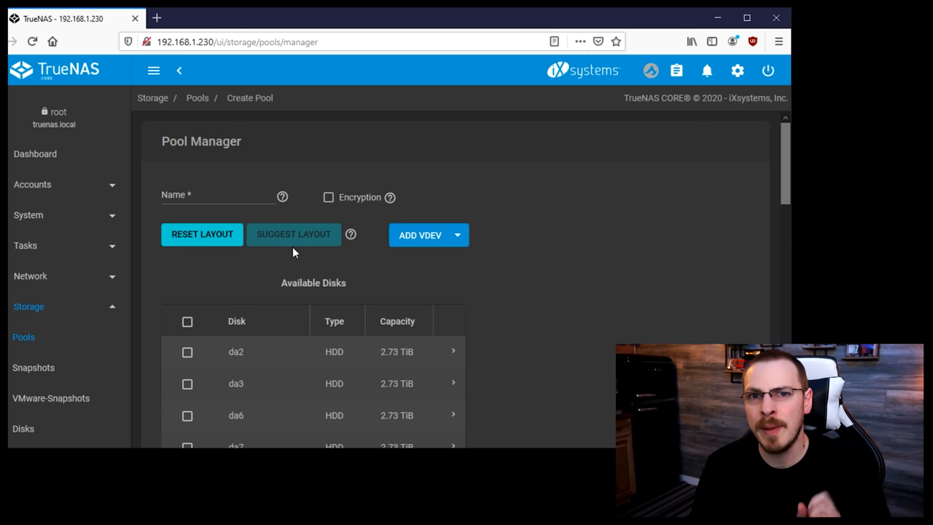
scroll(down, 3)
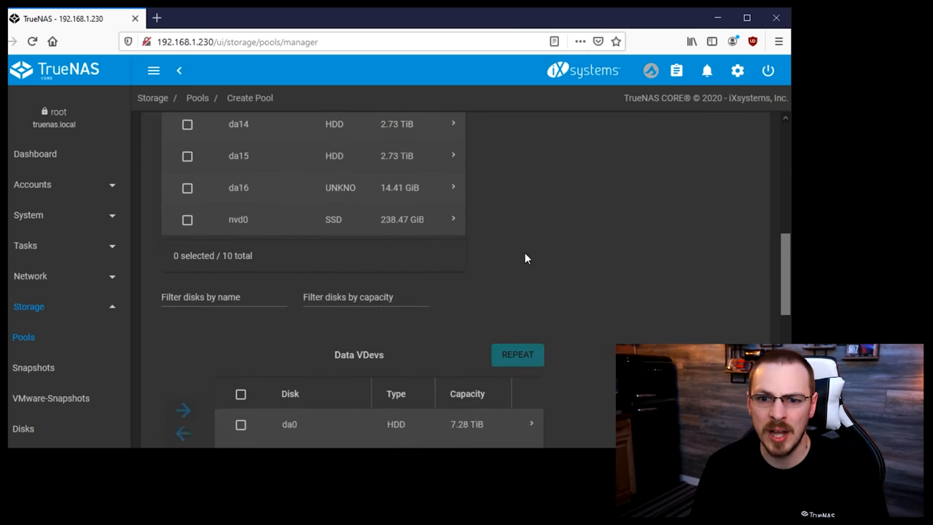
scroll(down, 3)
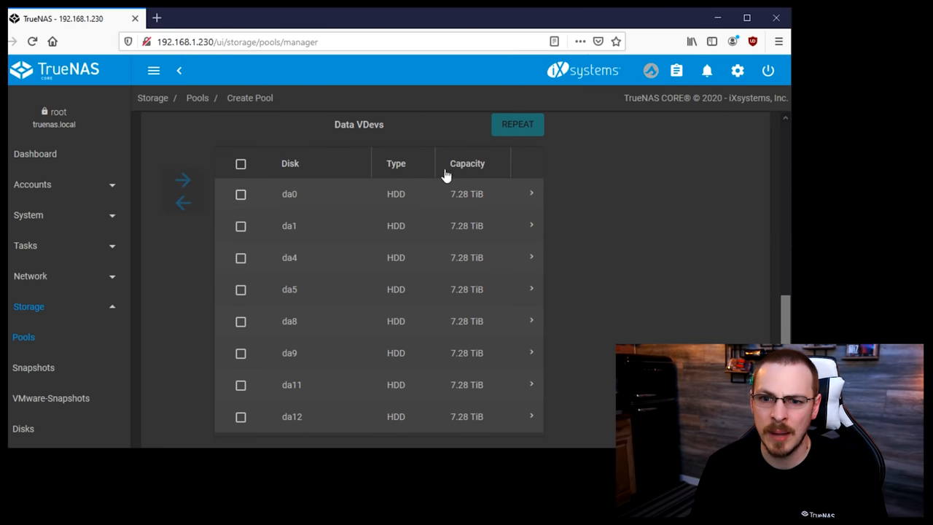
scroll(down, 3)
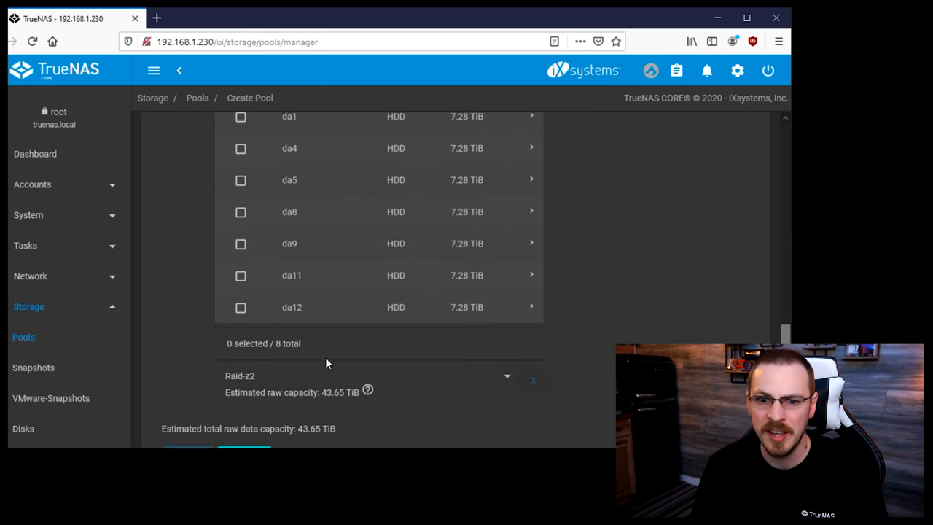
scroll(down, 3)
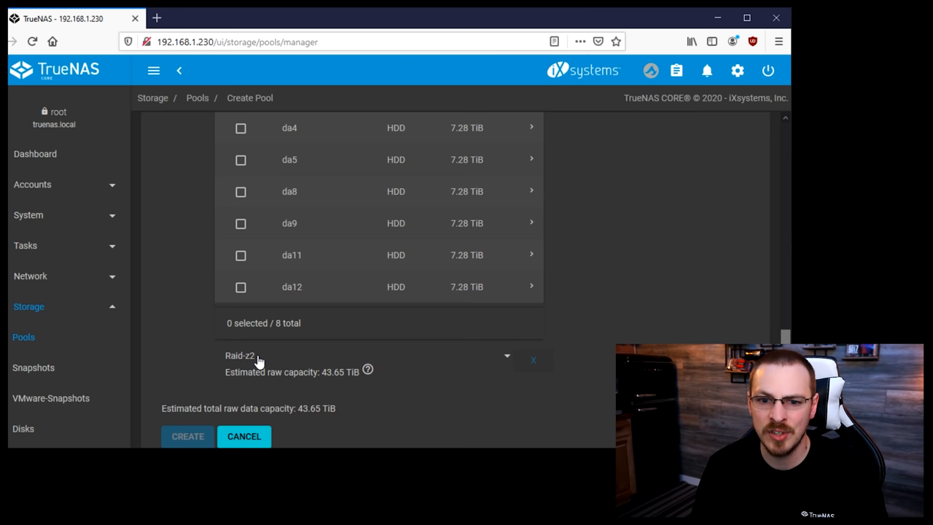
mouse_move(370, 382)
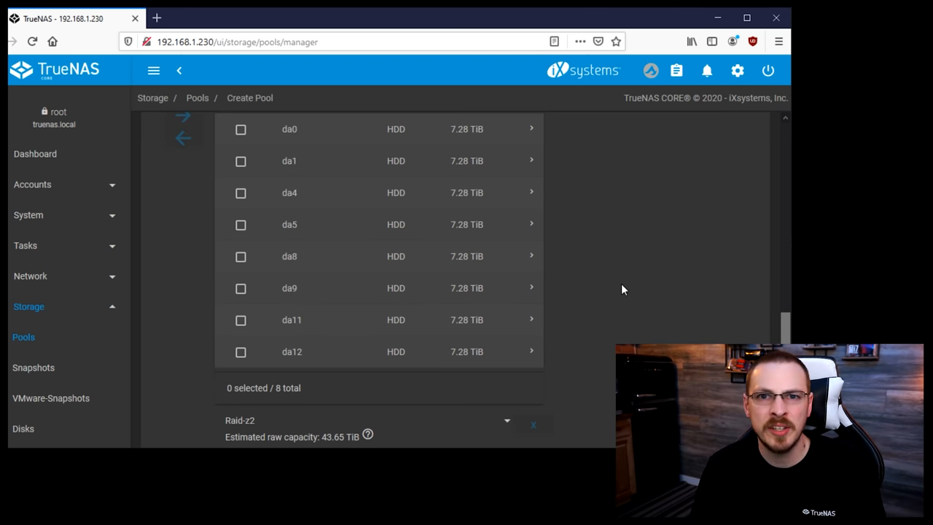
mouse_move(626, 279)
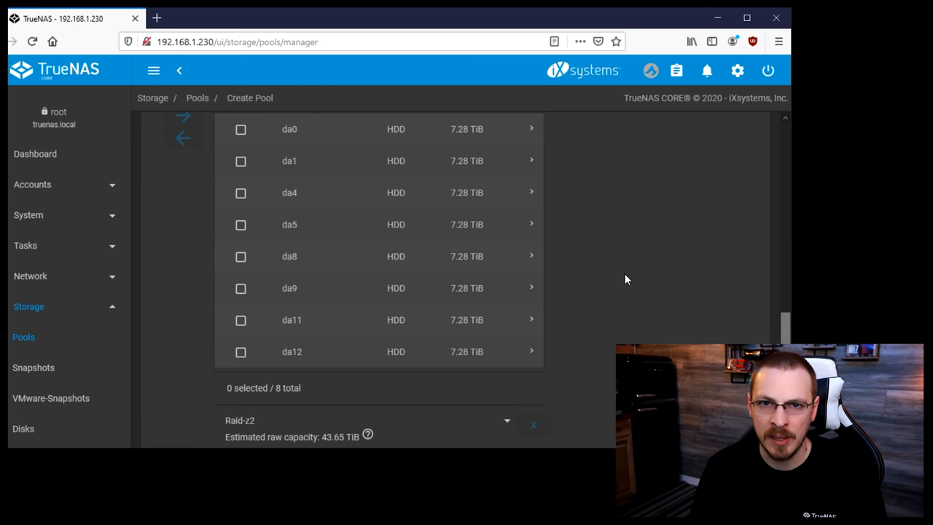
scroll(up, 3)
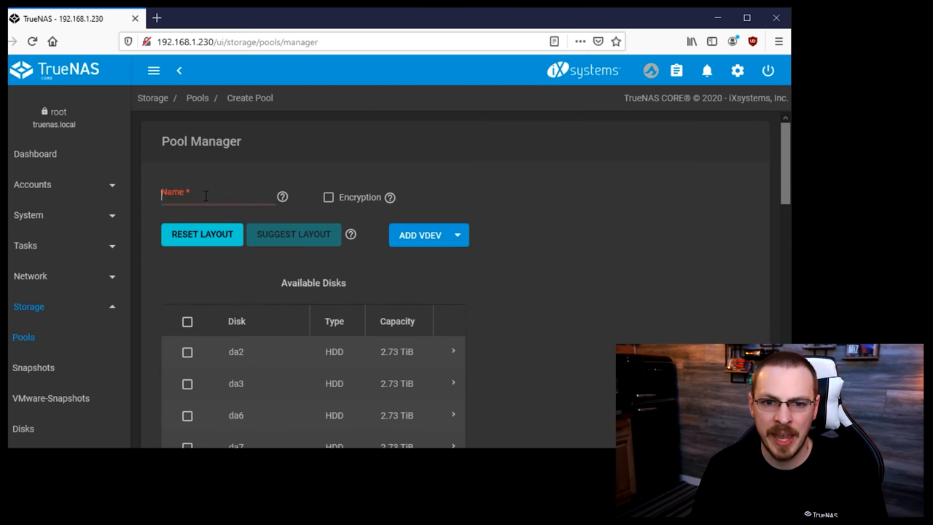
Name the pool Craft-44TB-Z2, add the nvd0 SSD as the cache vdev, and create the layout
text(Craft-44TB-Z2)
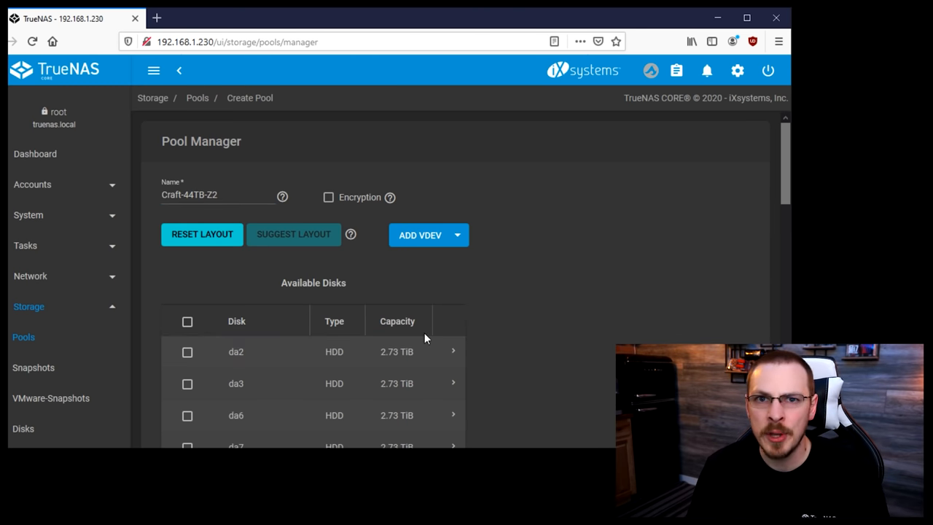
mouse_move(458, 251)
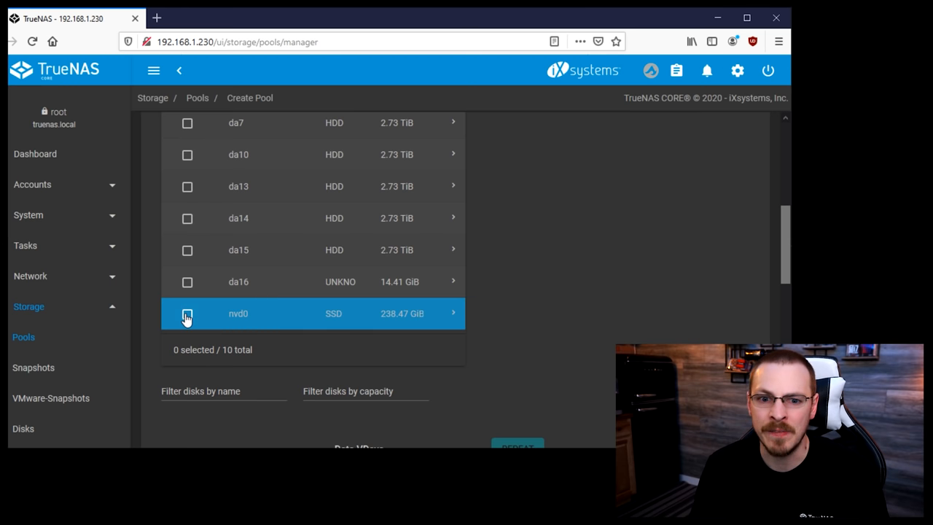
click(186, 313)
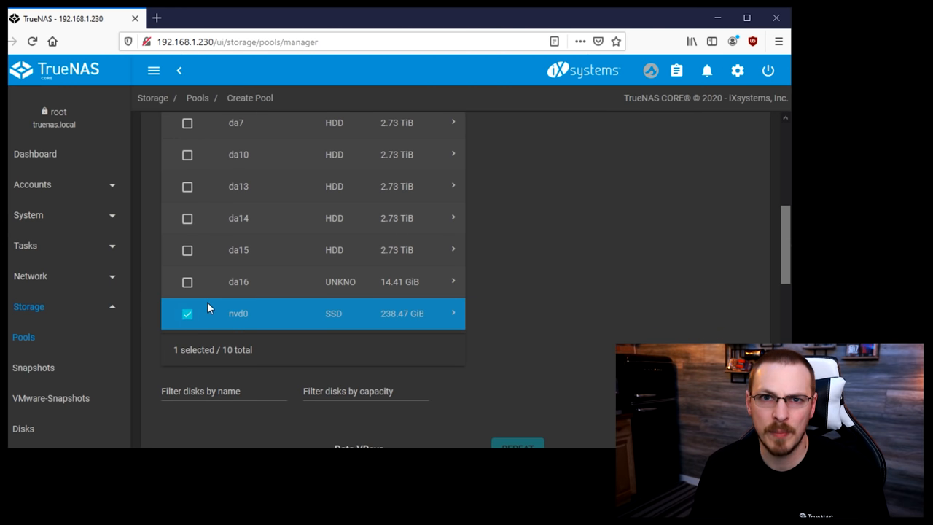
scroll(down, 3)
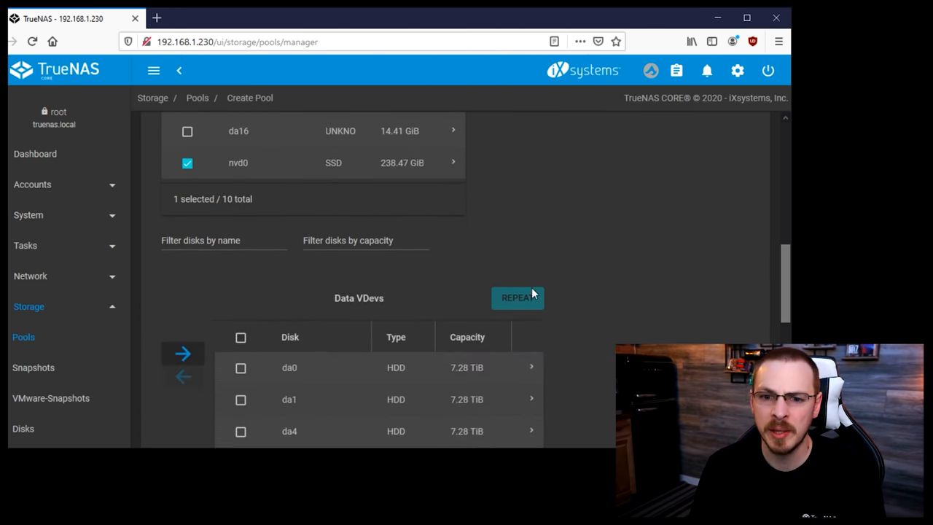
scroll(down, 3)
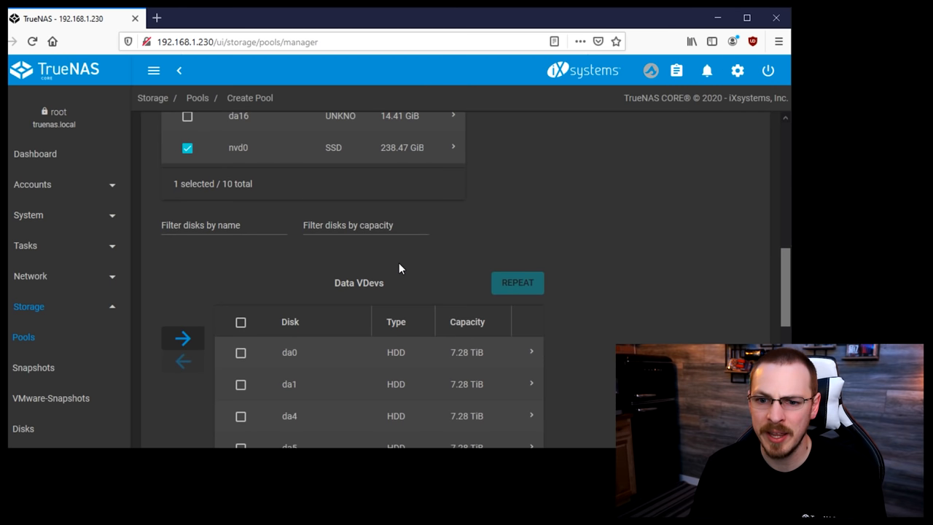
scroll(down, 3)
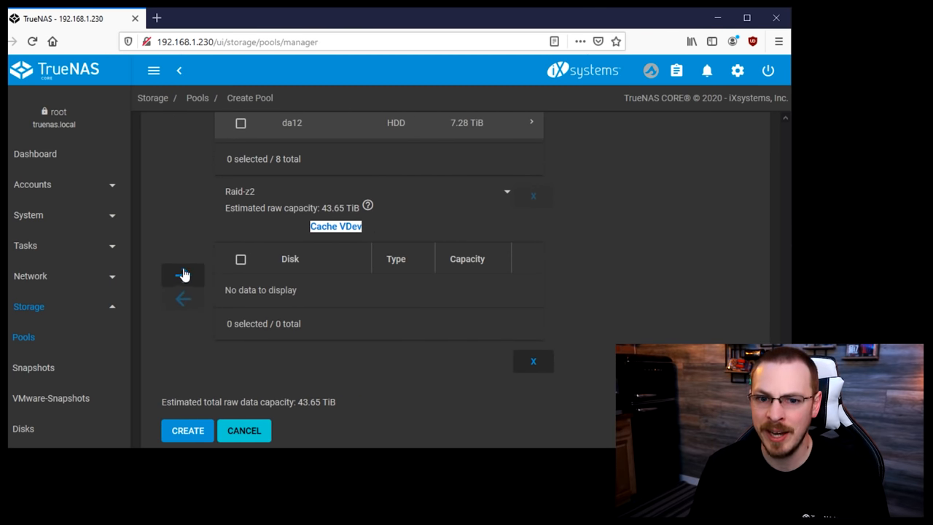
click(184, 274)
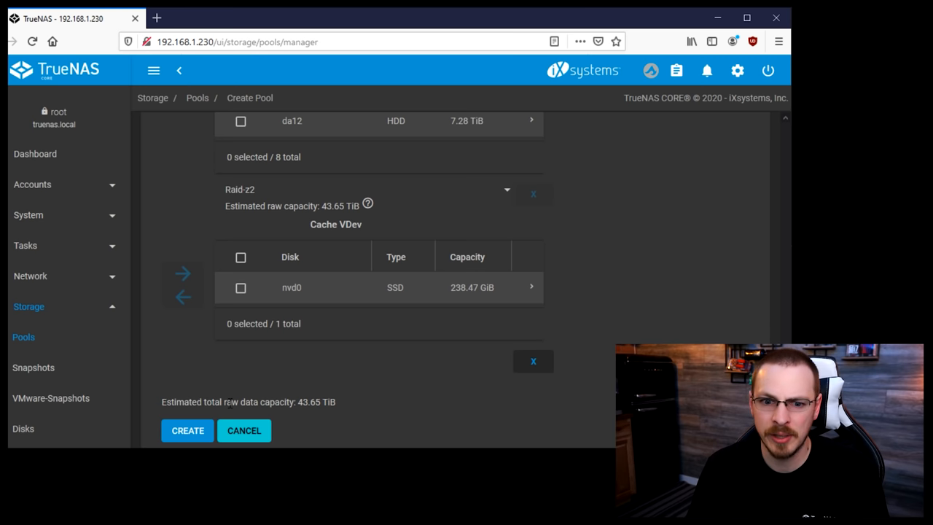
click(186, 430)
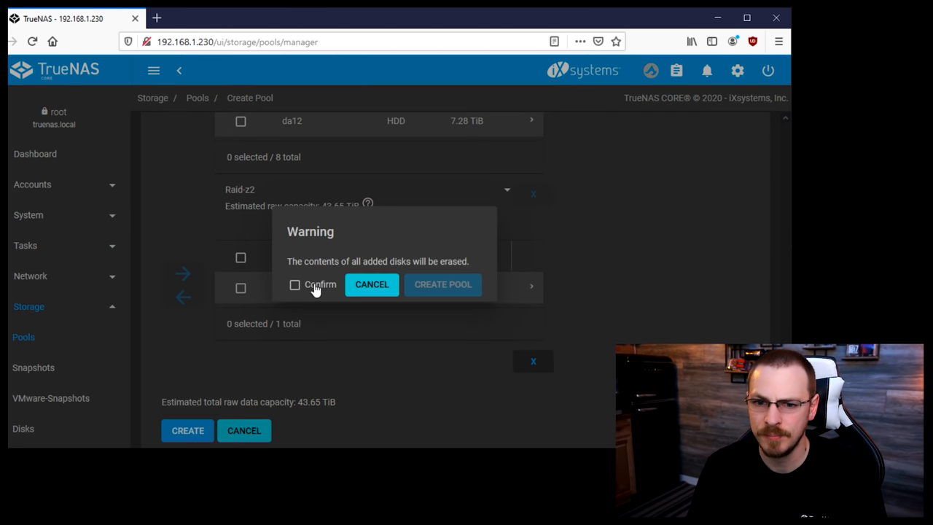
Confirm the disk-erase warning and build the Craft-44TB-Z2 pool
click(443, 284)
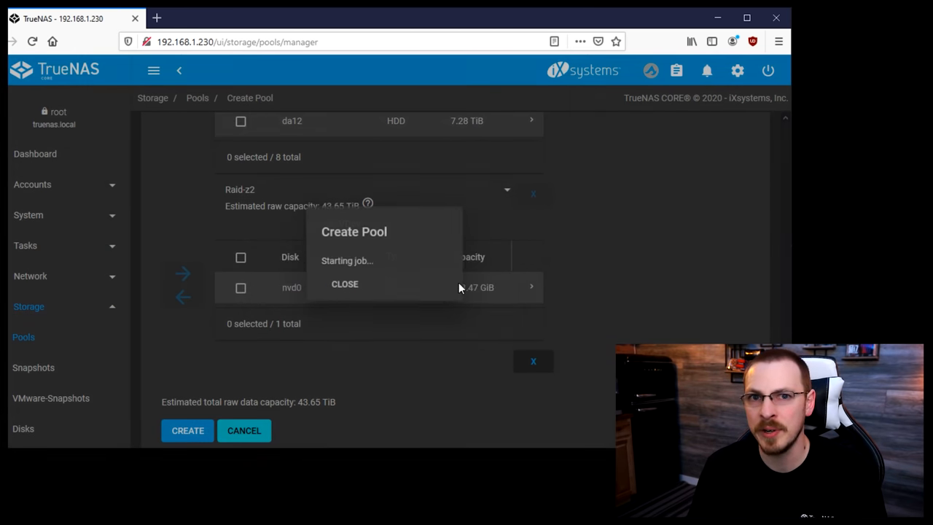
click(344, 283)
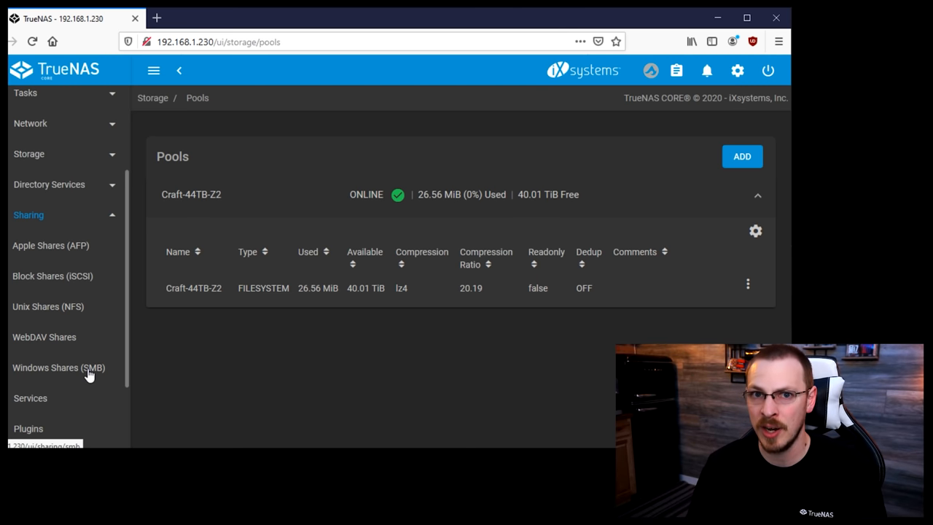
Add an SMB share named Storage with path /mnt/Craft-44TB-Z2
click(58, 367)
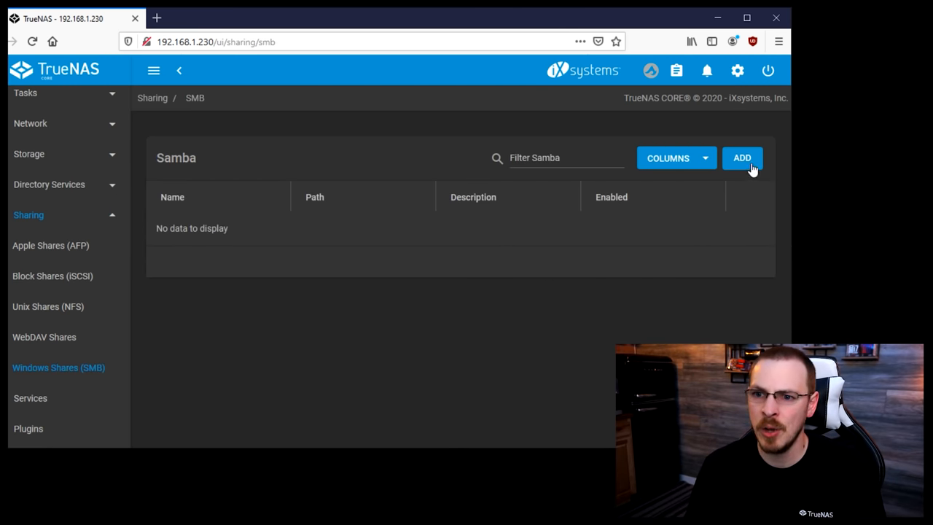
click(742, 157)
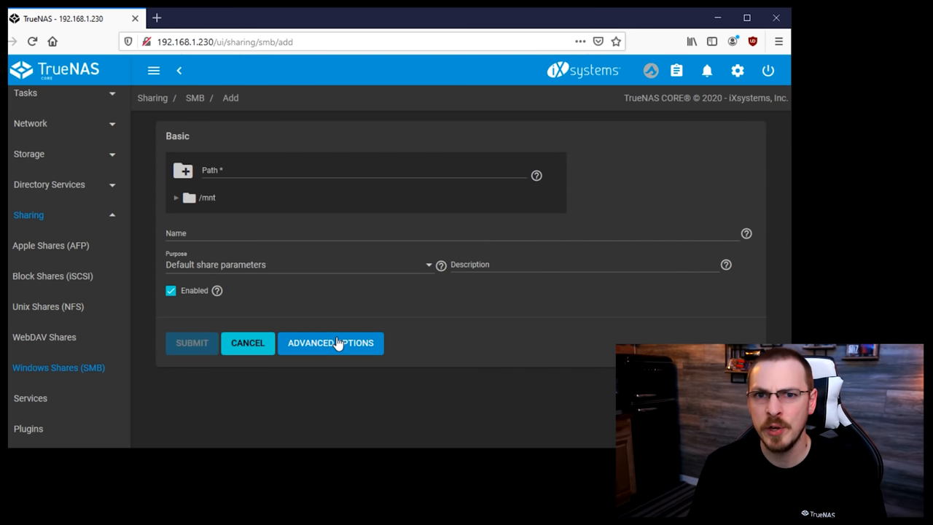
mouse_move(339, 341)
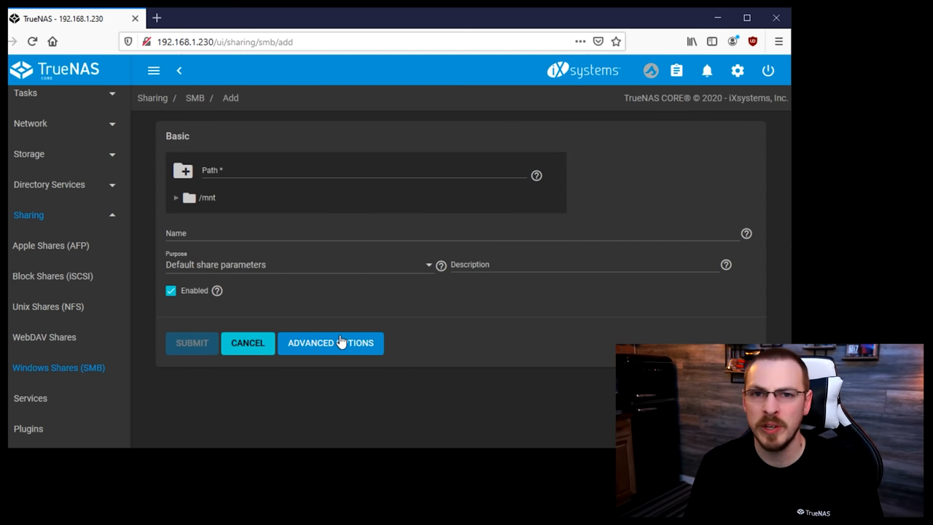
mouse_move(250, 250)
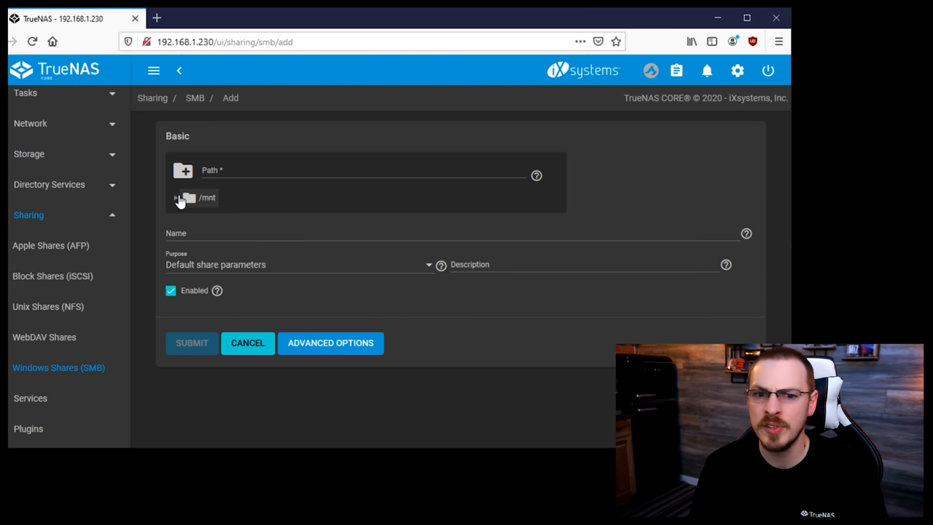
click(181, 198)
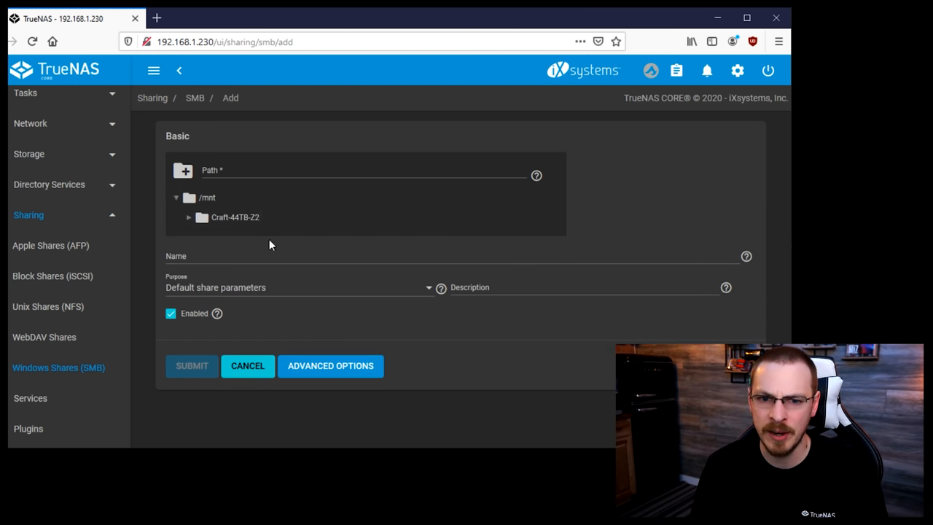
mouse_move(239, 224)
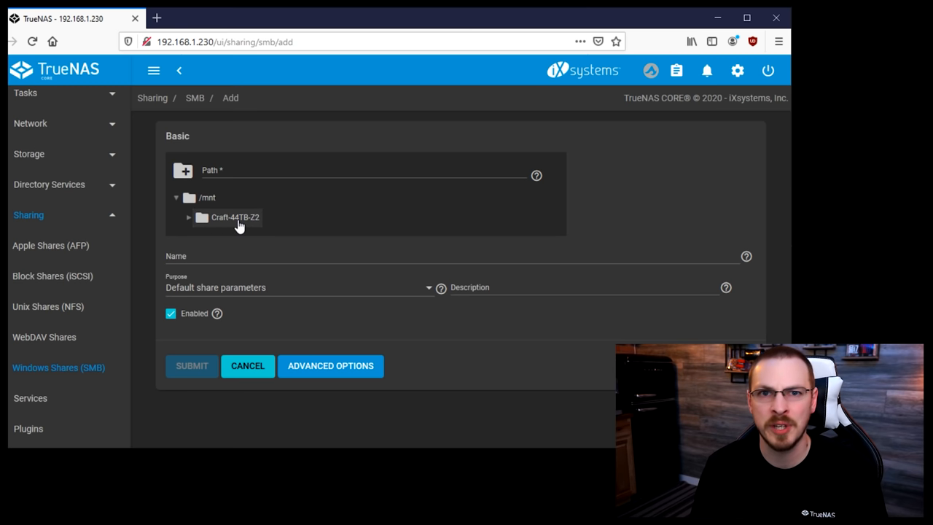
click(234, 217)
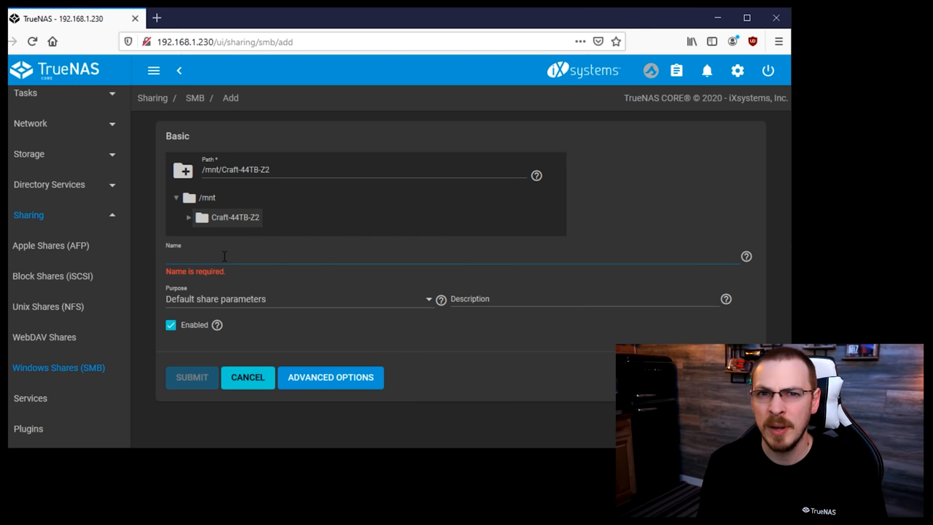
text(Storage)
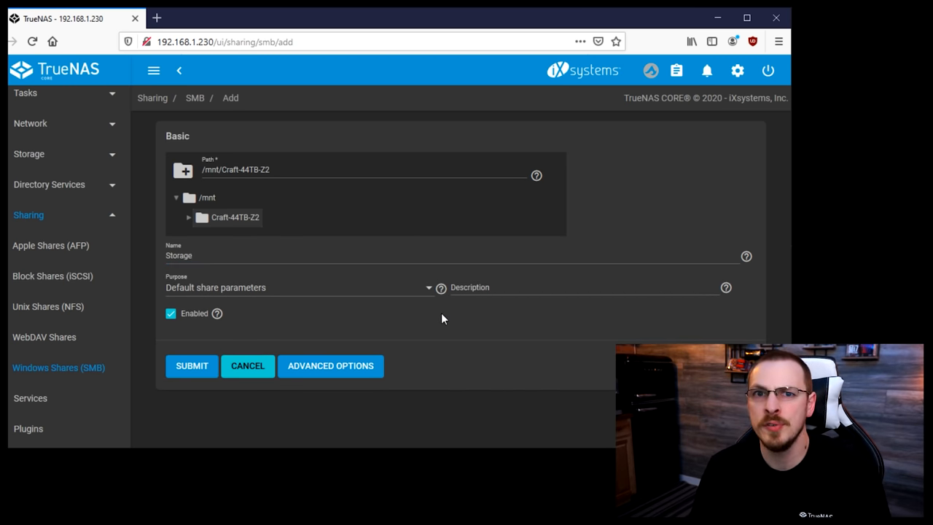
mouse_move(437, 312)
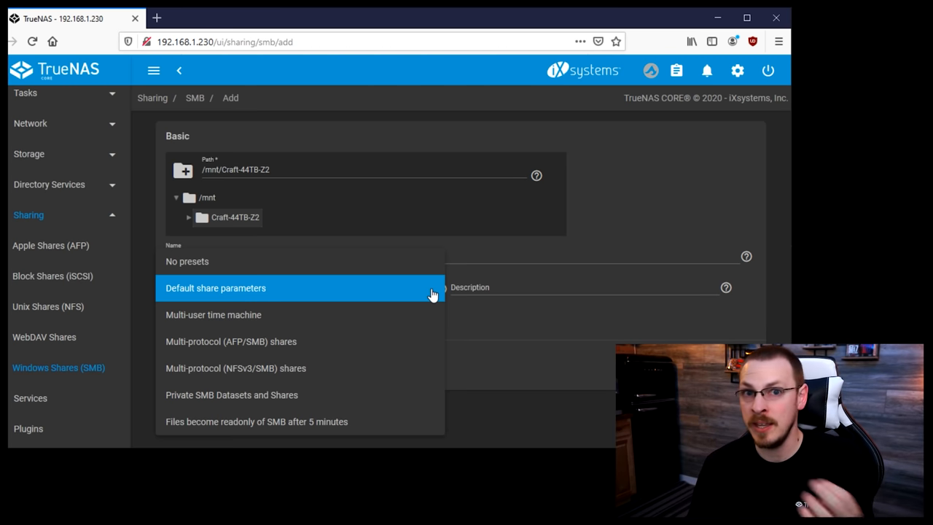
mouse_move(297, 306)
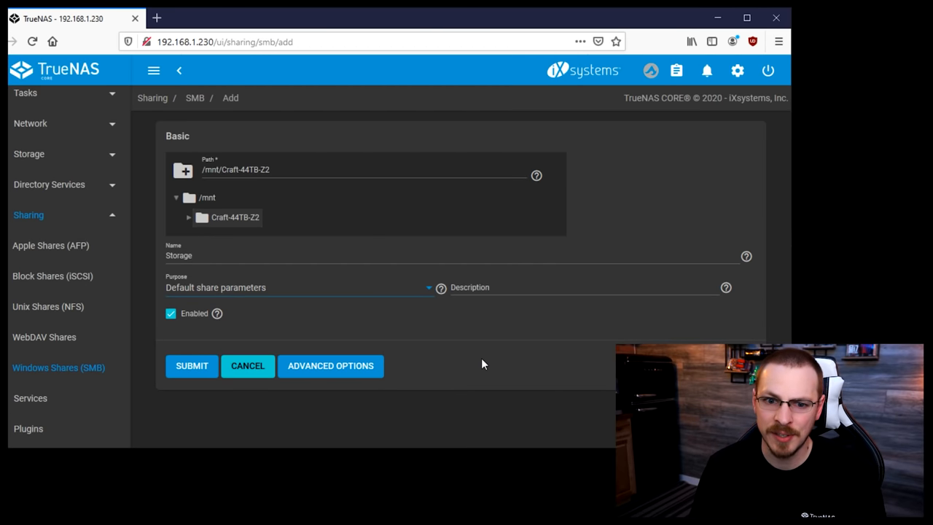
mouse_move(203, 361)
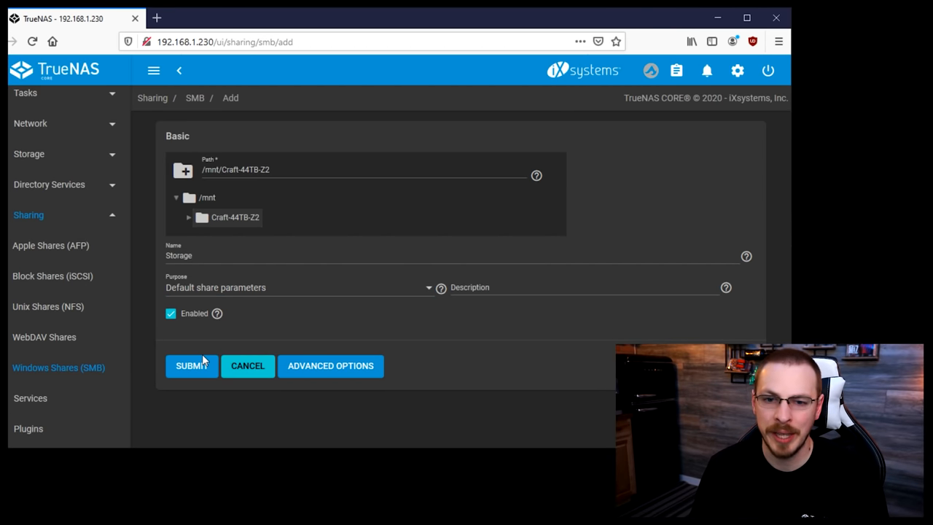
click(193, 366)
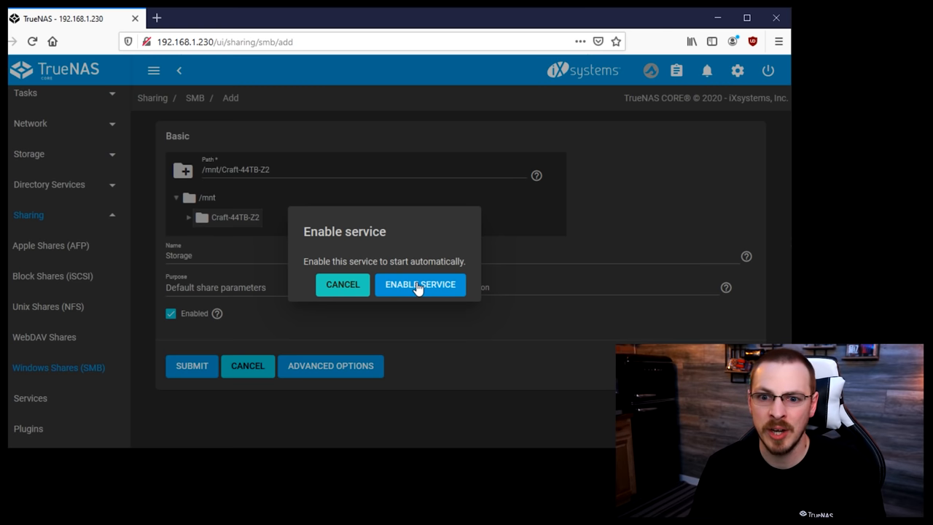
Enable the SMB service so it starts automatically
click(420, 284)
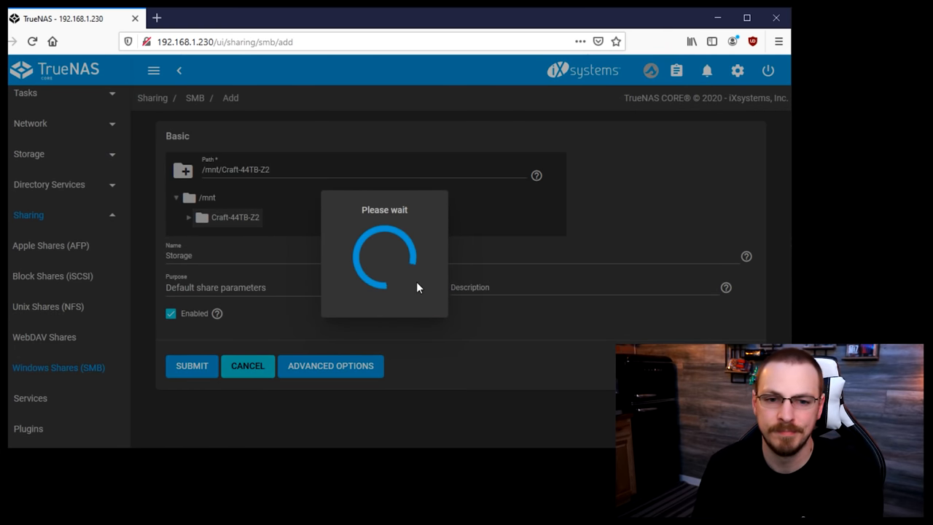
click(193, 366)
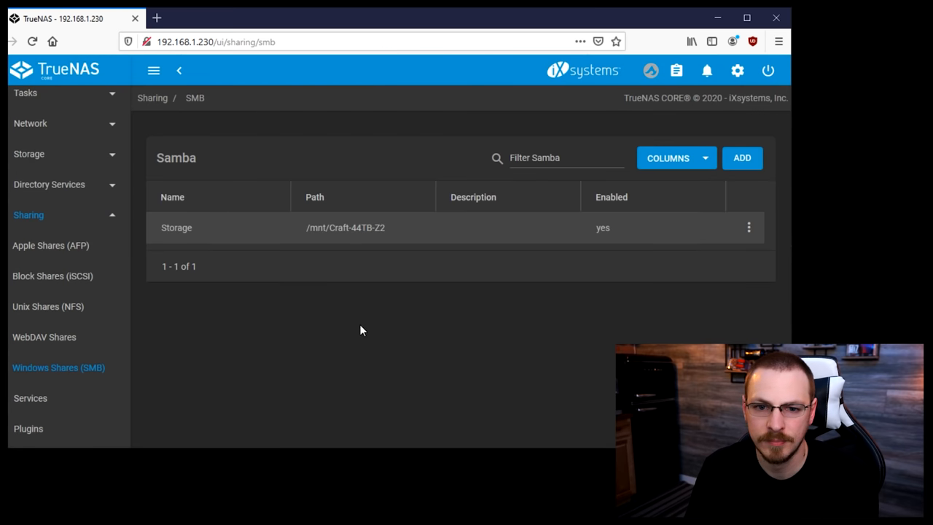
mouse_move(318, 302)
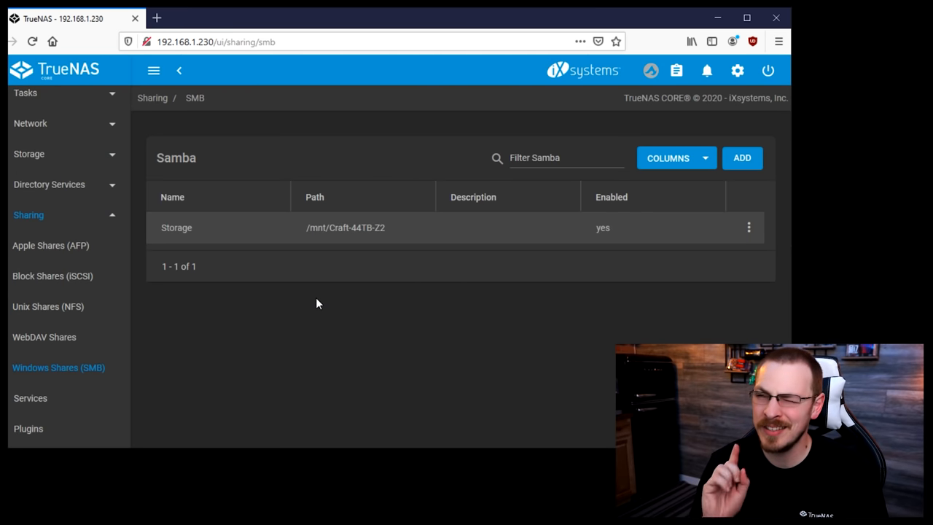
mouse_move(44, 255)
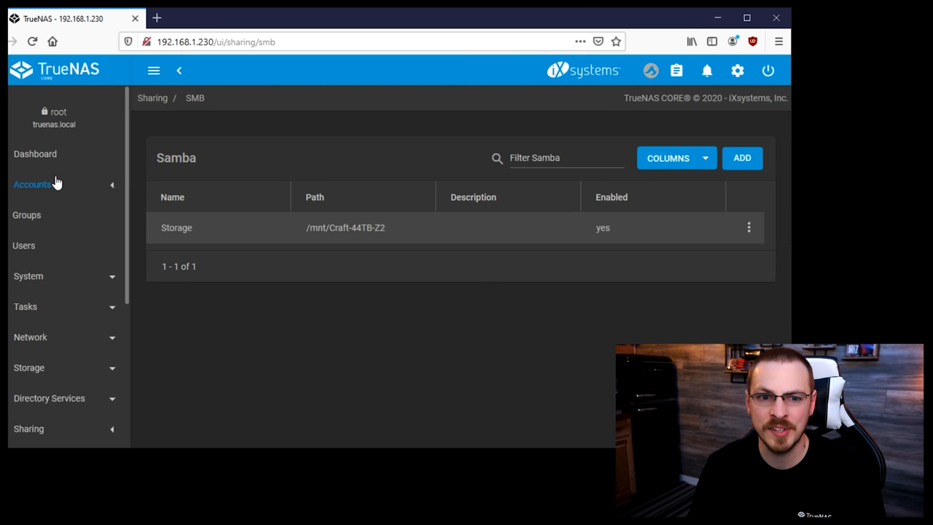
Start a new user account with full name Craft and username craft
click(23, 245)
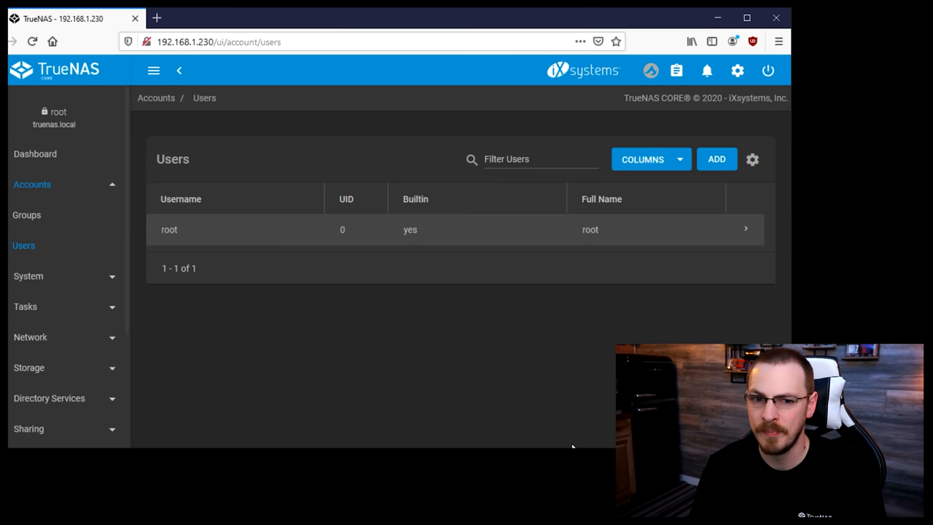
click(717, 159)
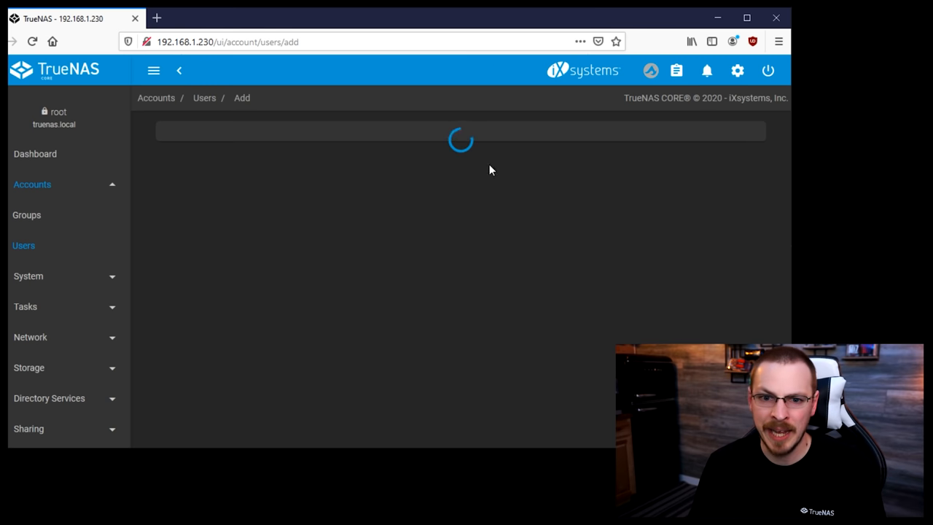
text(Craft)
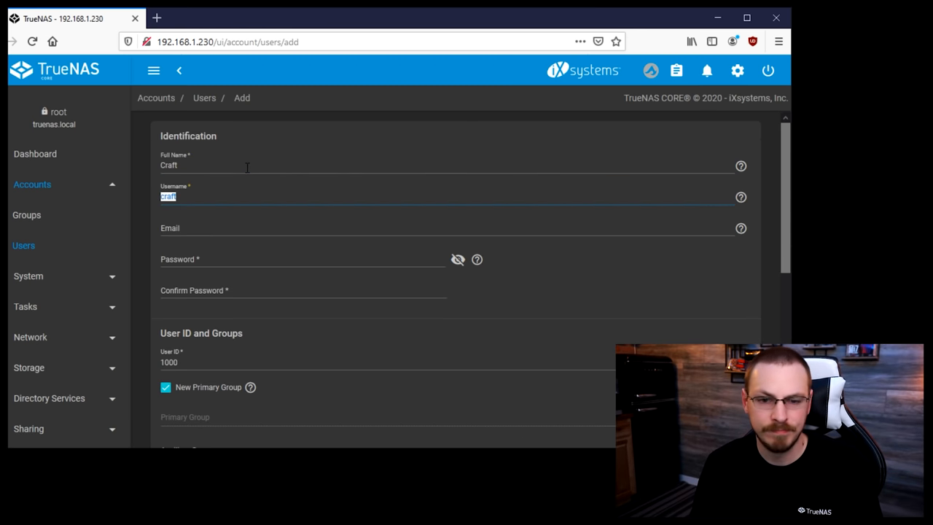
click(284, 269)
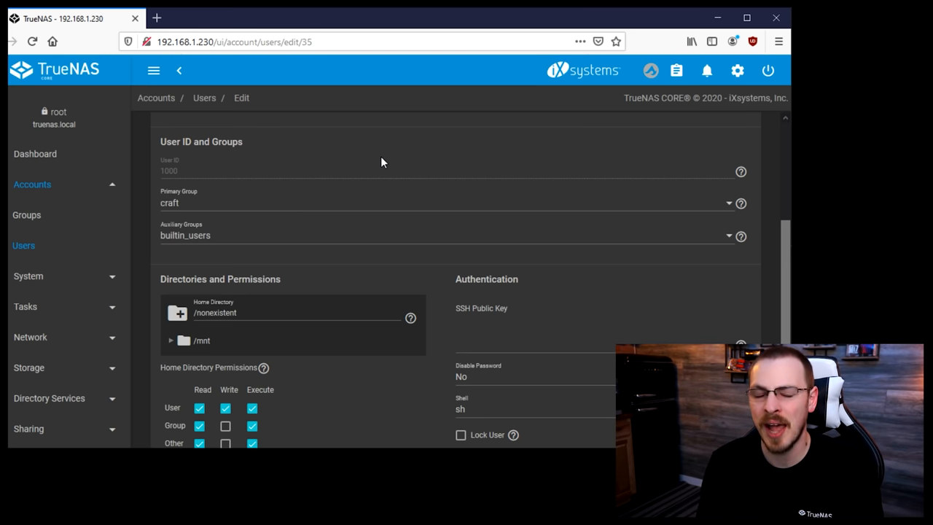
mouse_move(767, 233)
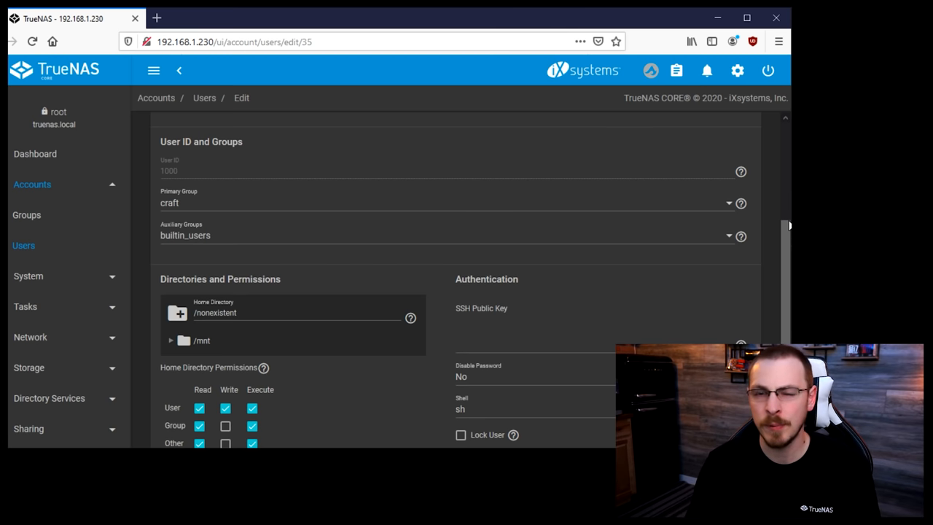
mouse_move(273, 210)
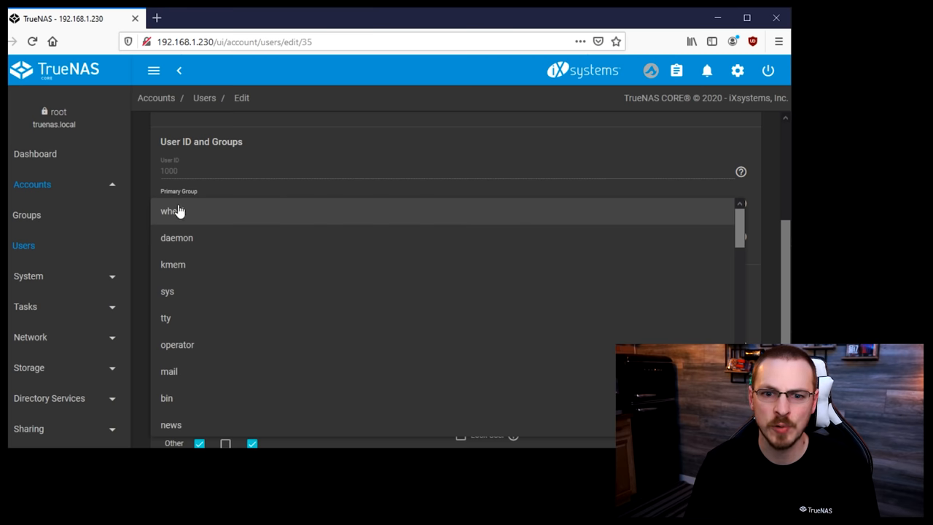
Assign the craft user a primary group, mark it a Microsoft account, and save it
click(175, 211)
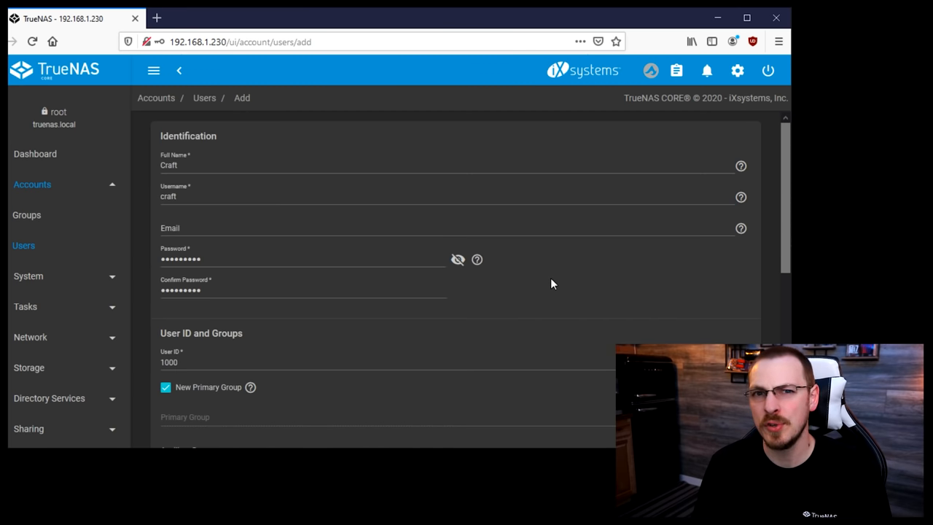
scroll(down, 3)
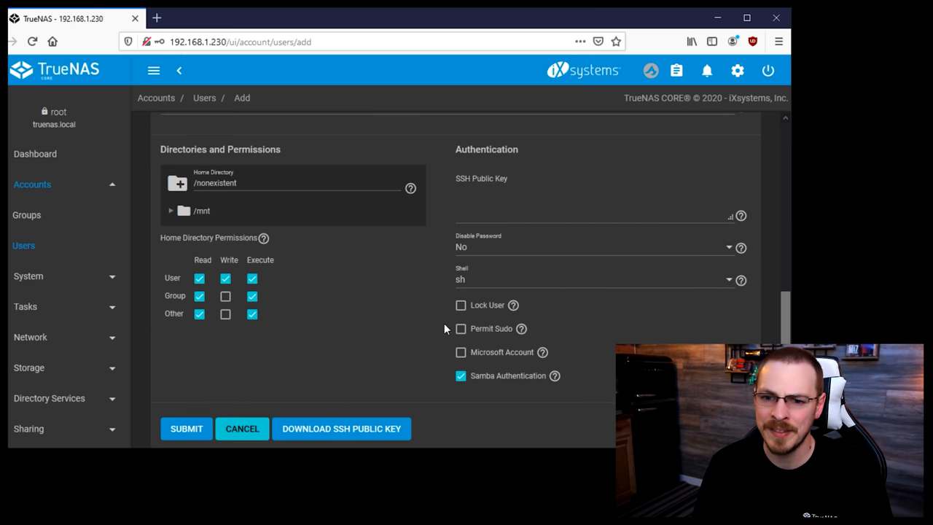
click(461, 352)
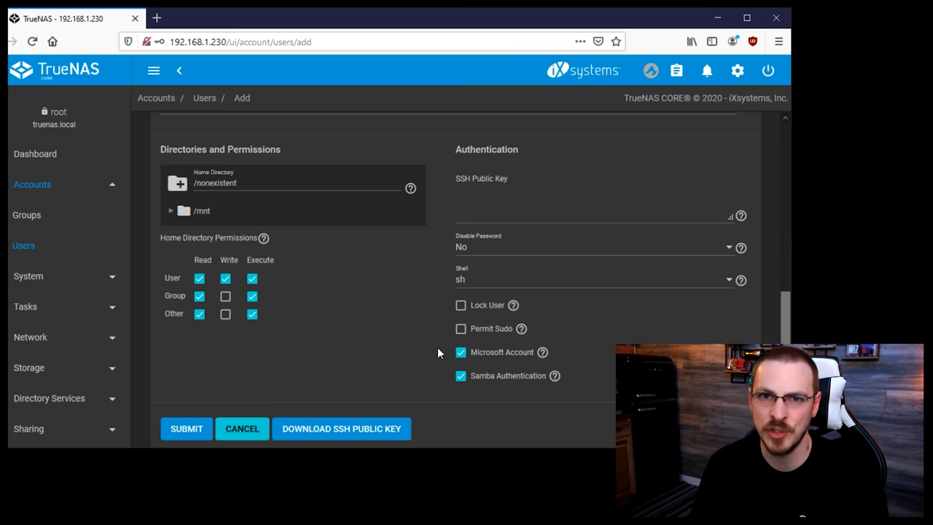
mouse_move(364, 317)
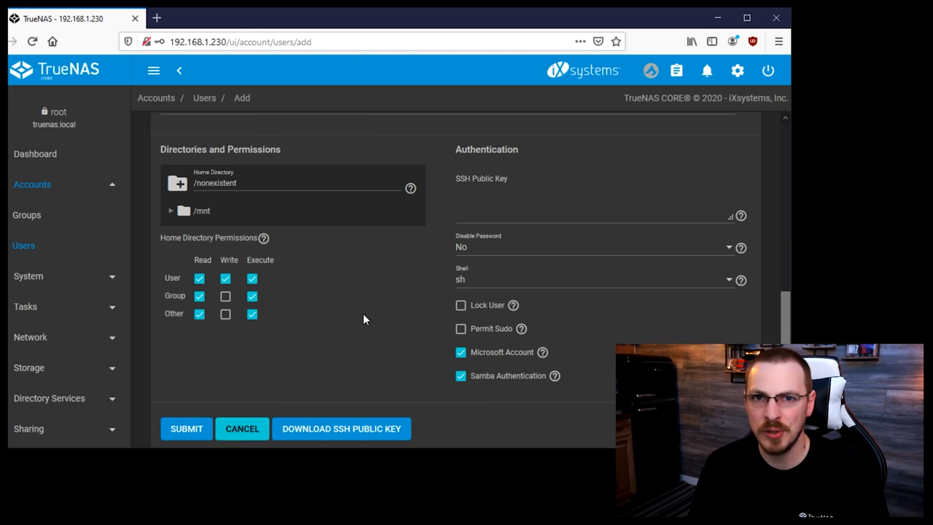
click(186, 428)
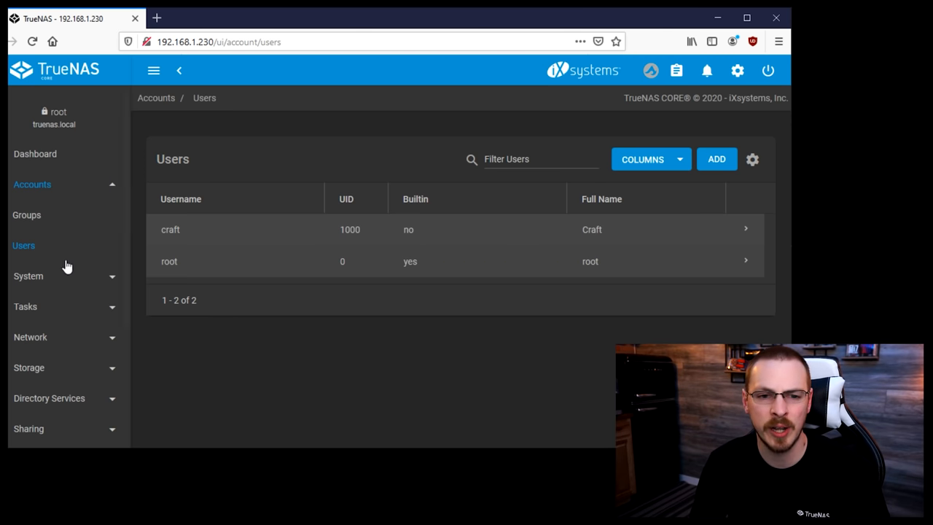
In the Shell, change to /mnt and list it to see Craft-44TB-Z2 owned by root and wheel
scroll(down, 3)
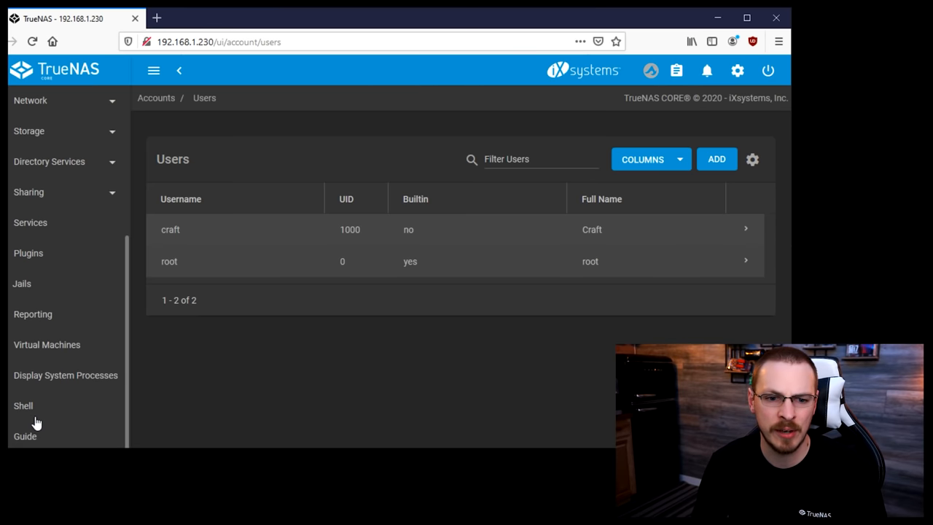
click(24, 405)
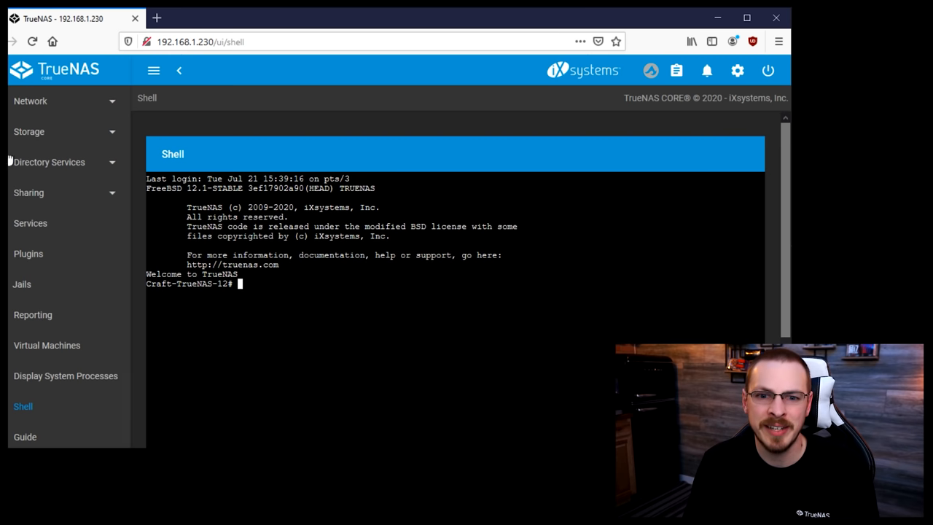
mouse_move(236, 275)
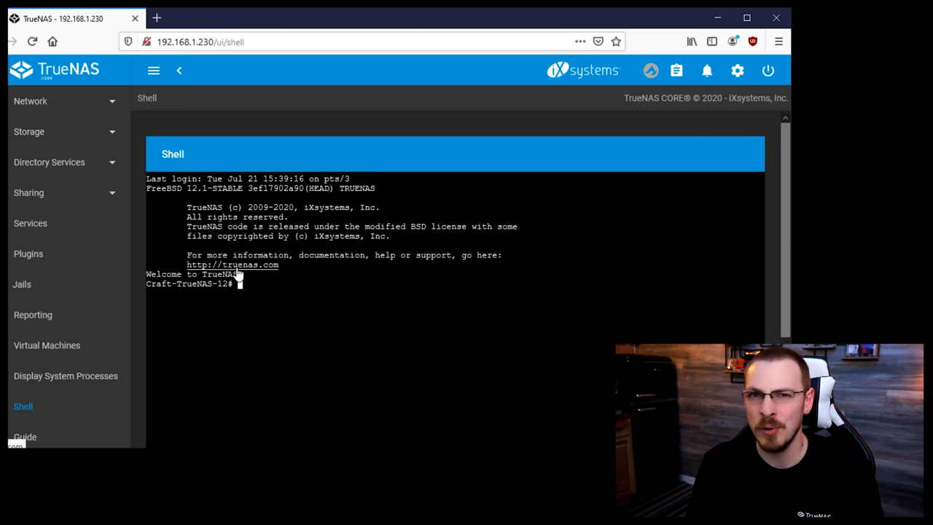
mouse_move(286, 304)
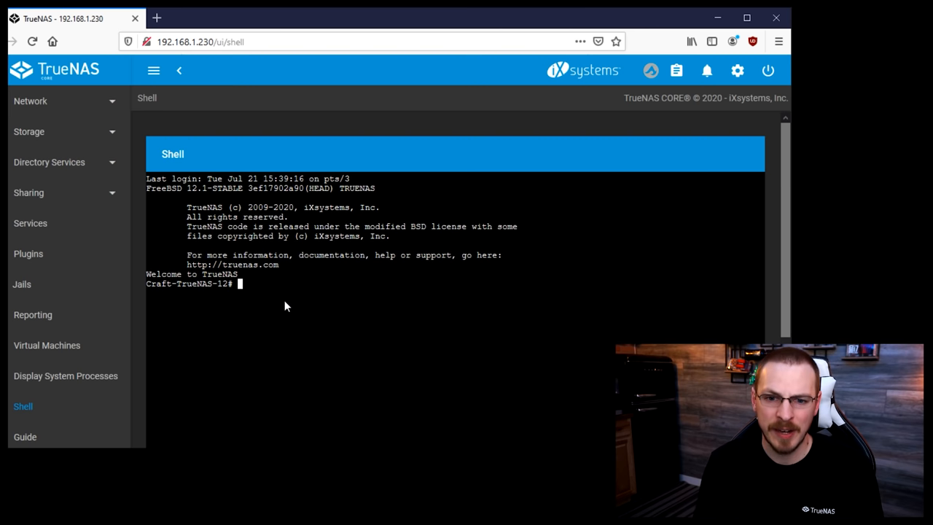
text(cd /mnt)
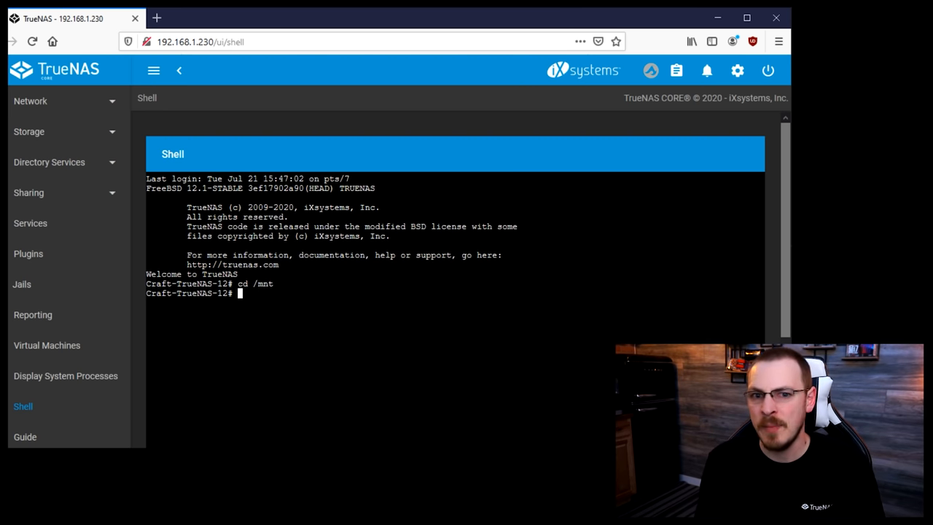
text(ls)
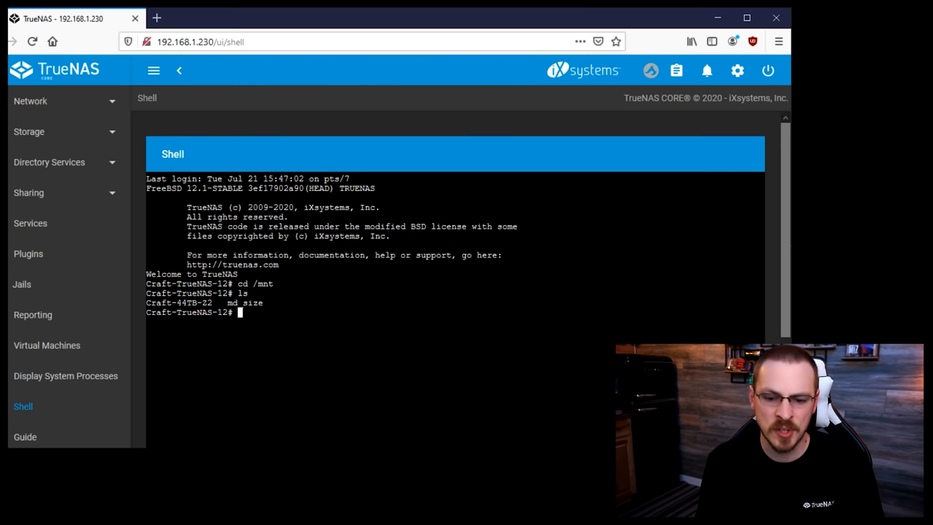
text(ls -al)
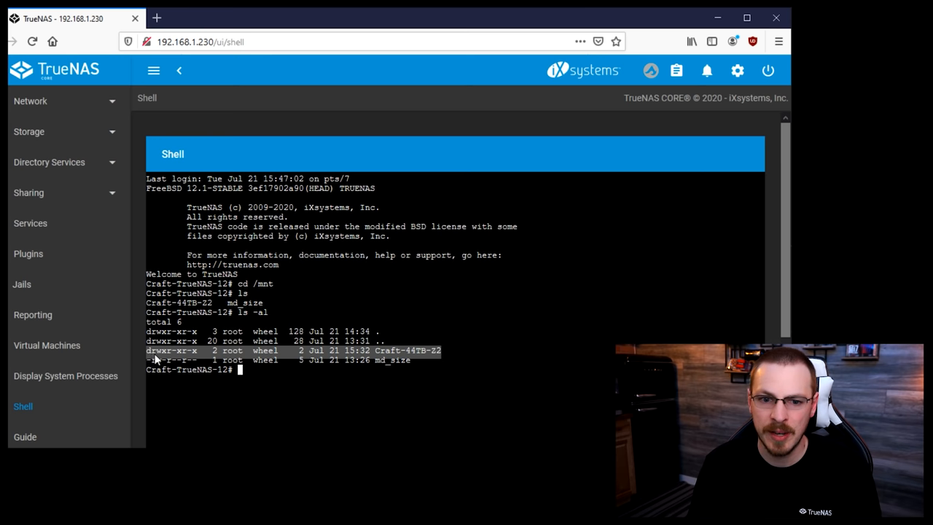
mouse_move(146, 360)
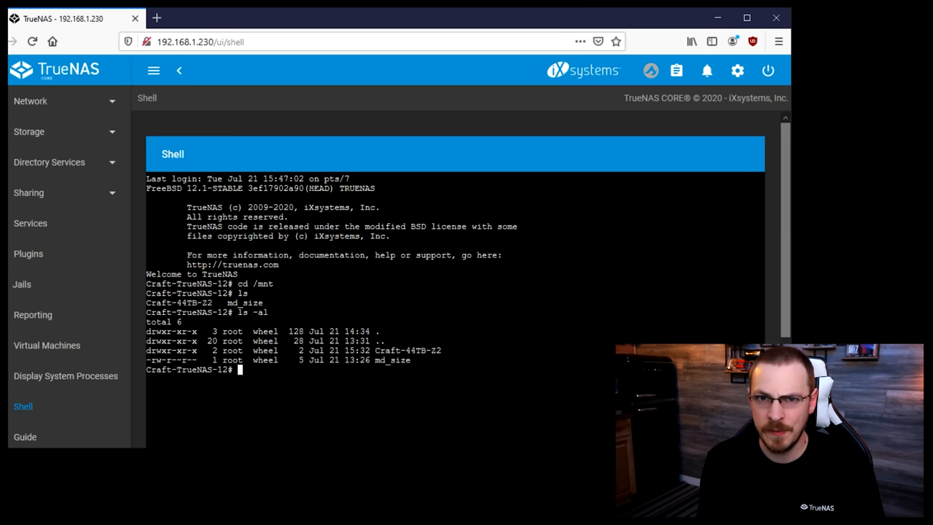
Run chmod 770 Craft-44TB-Z2/ to set the pool directory permissions
text(chmod)
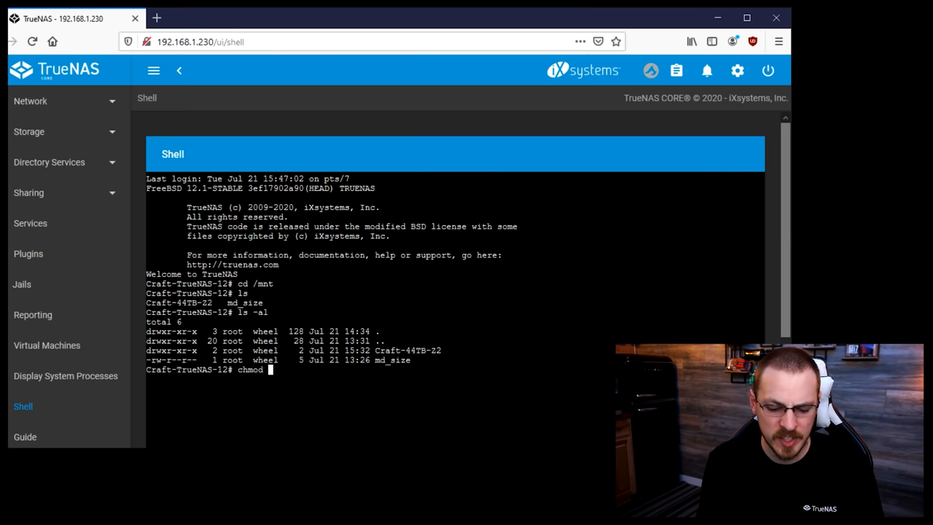
text(770)
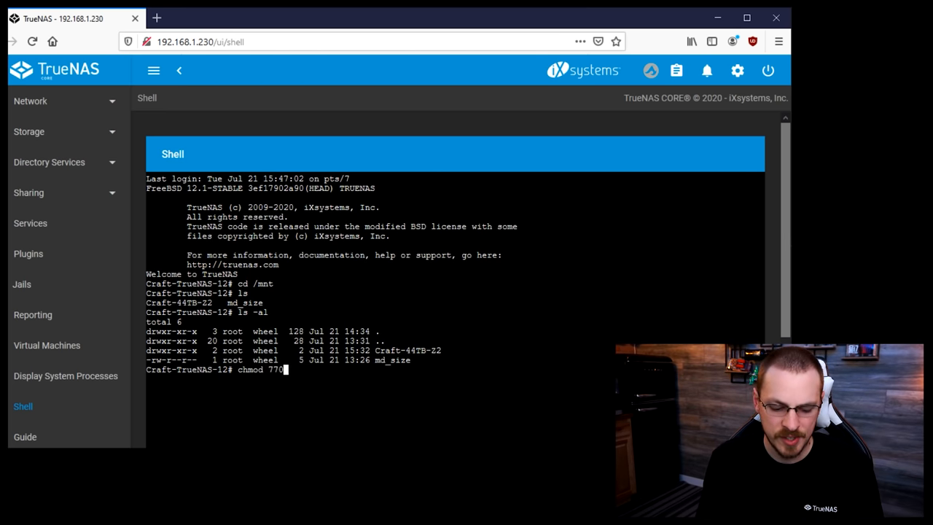
text(Craft-44TB-Z2/)
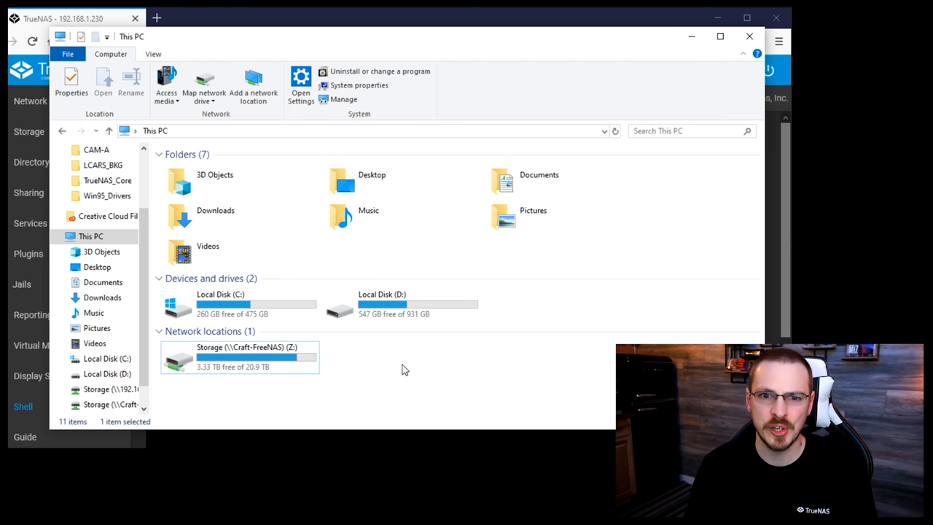
mouse_move(204, 79)
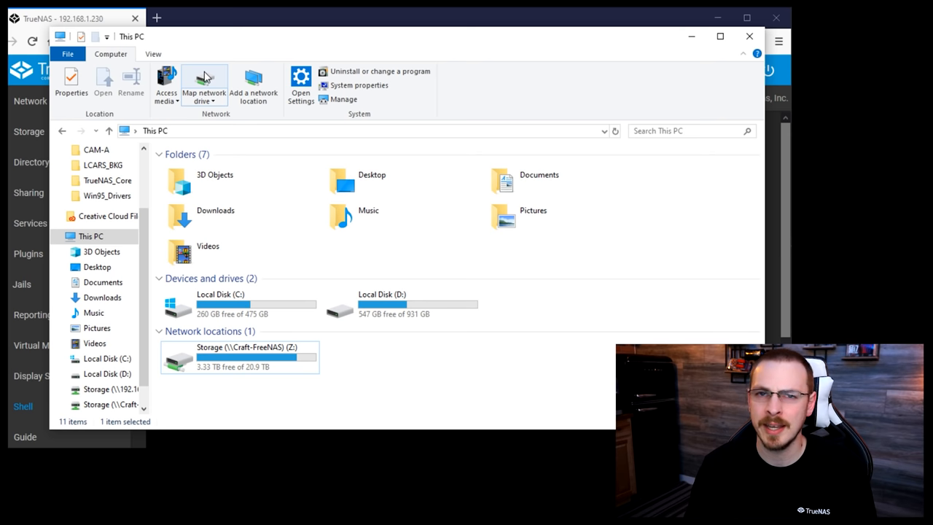
Map \\Craft-TrueNAS-12\Storage as a network drive, signing in as craft
click(204, 80)
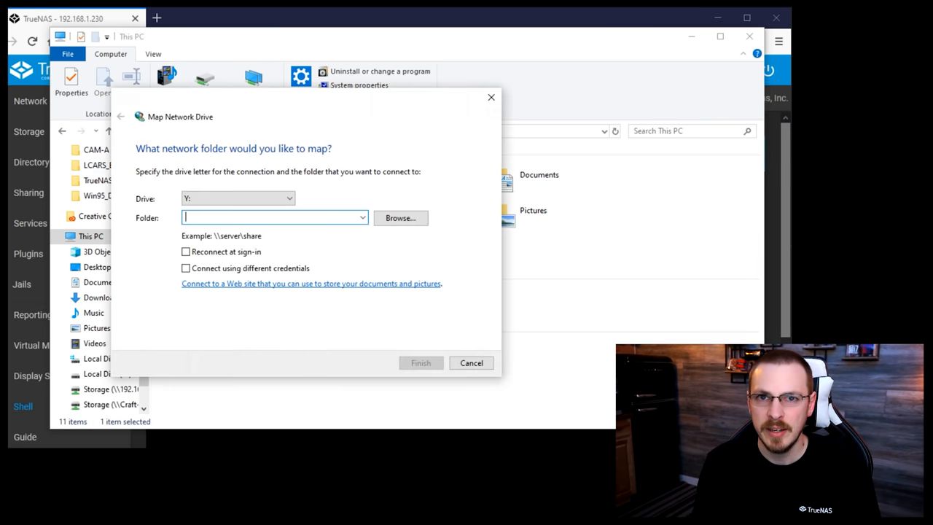
text(\\Craft-TrueNAS-12\)
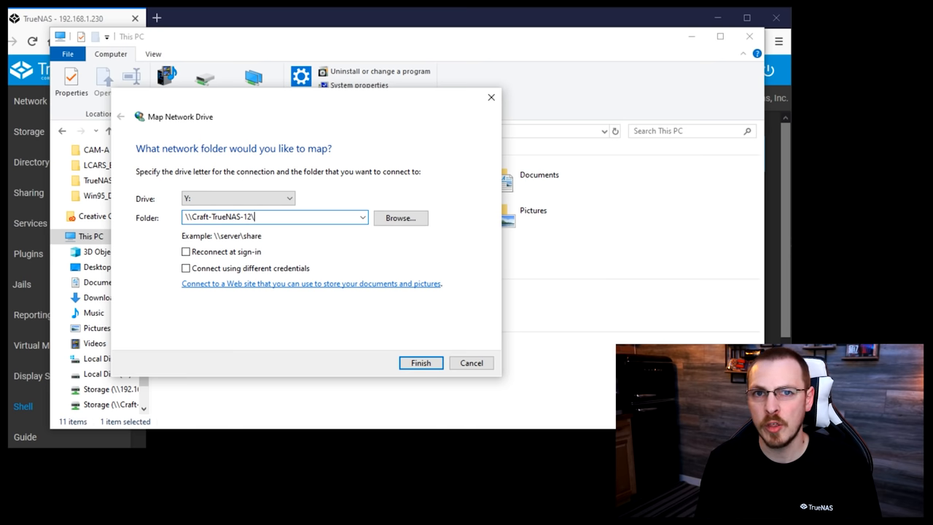
text(S)
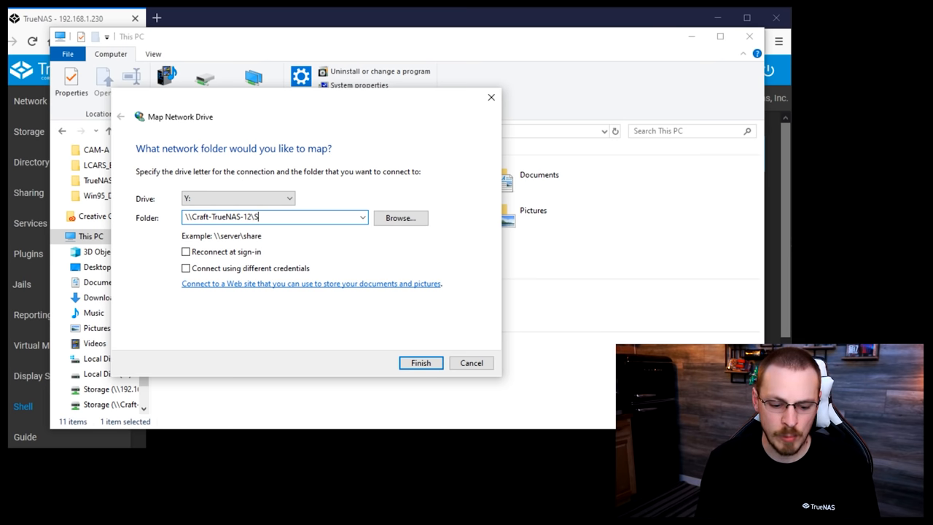
text(torage)
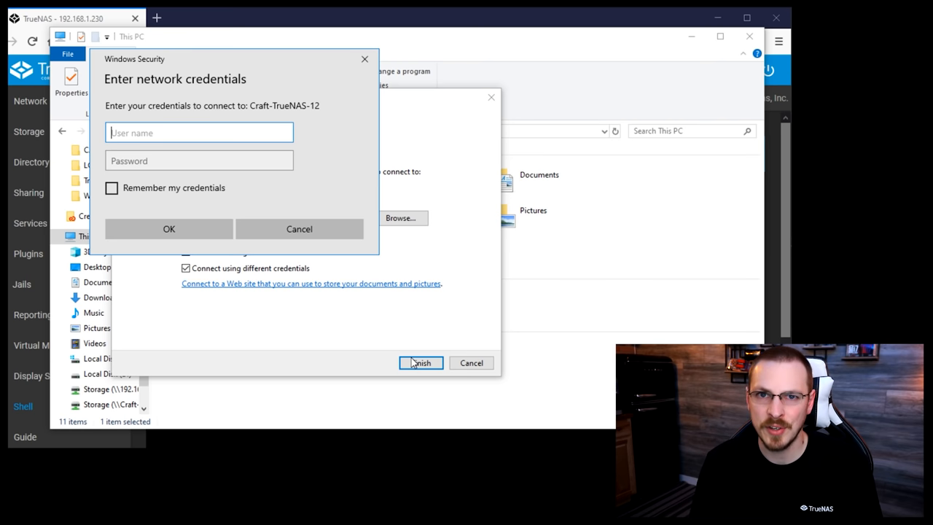
text(Craft)
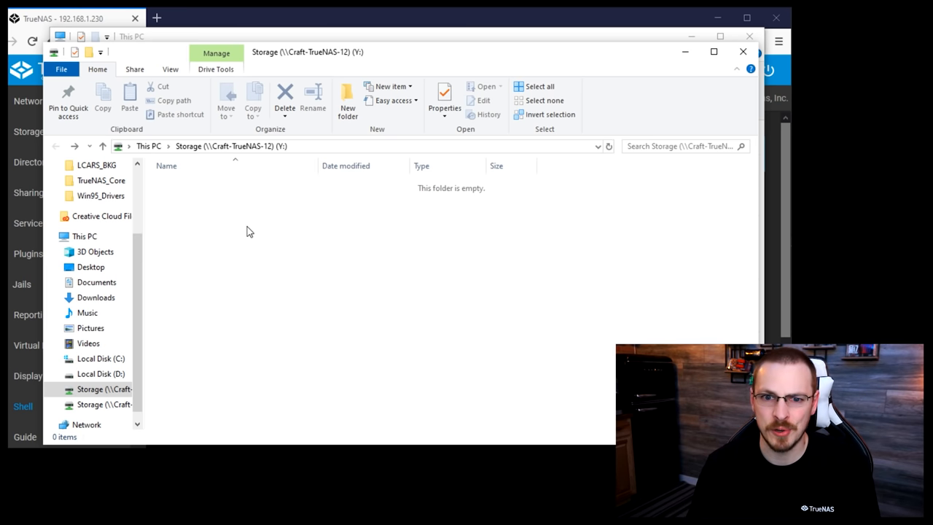
Create a folder named Test on the mapped drive and open it
right_click(251, 232)
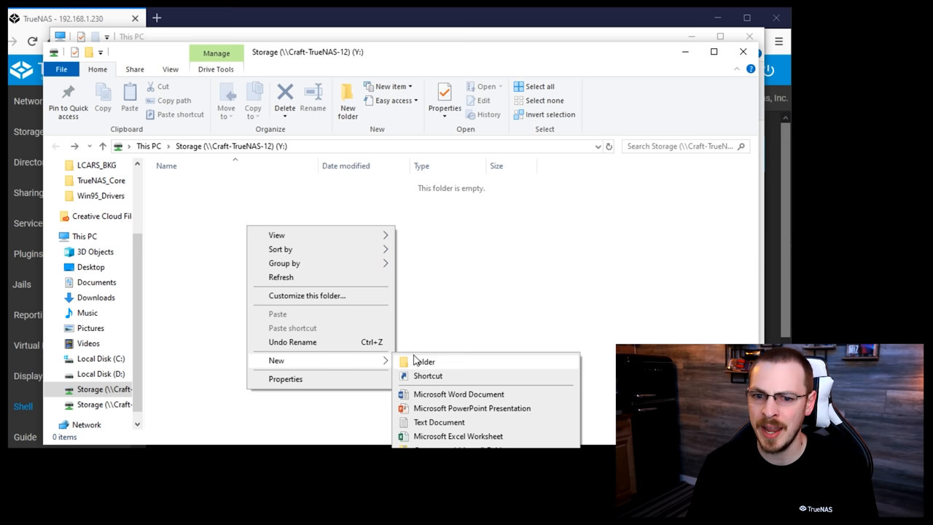
click(424, 362)
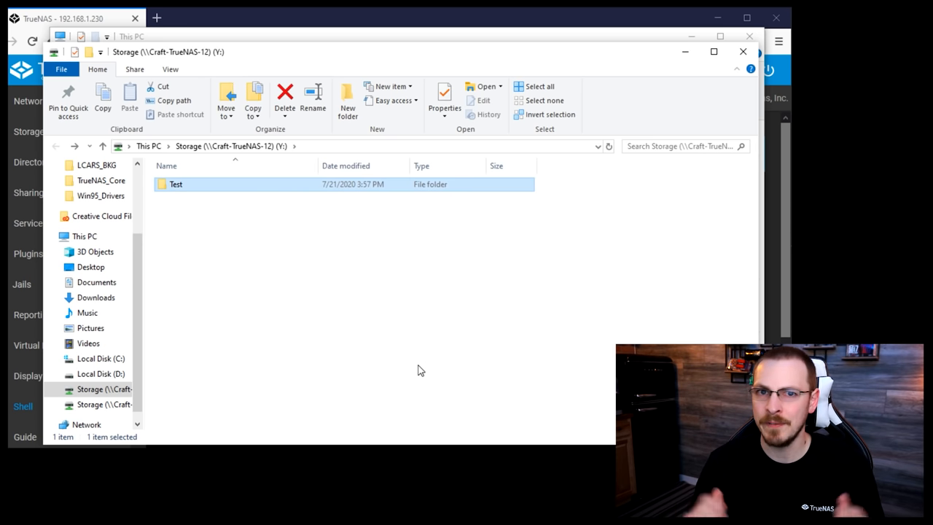
mouse_move(452, 350)
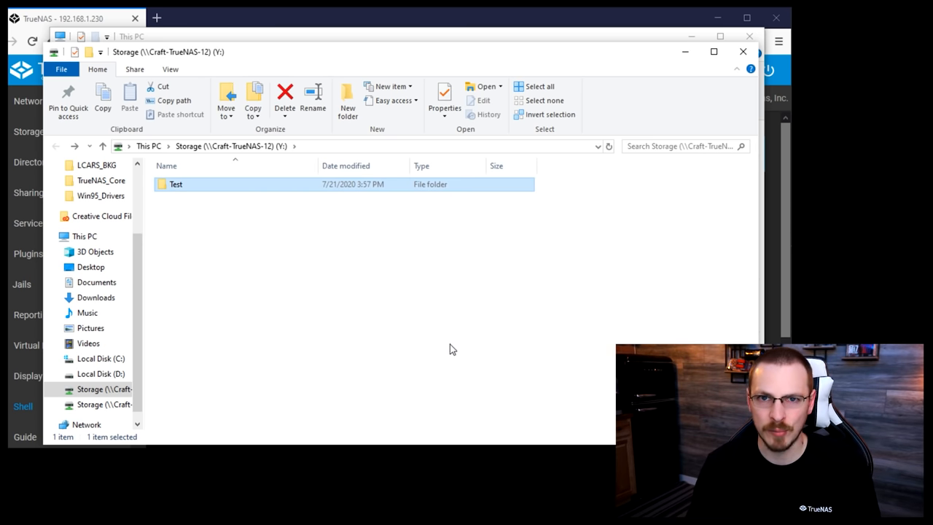
double_click(175, 184)
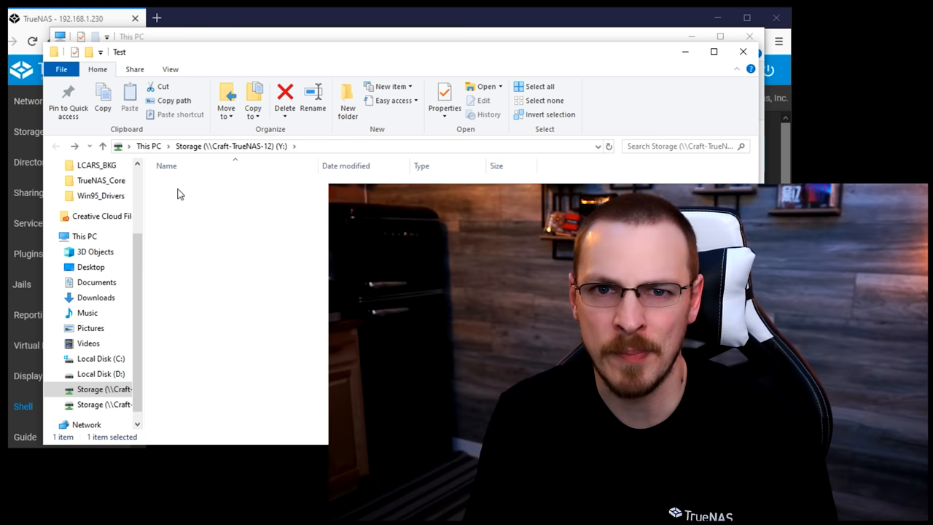